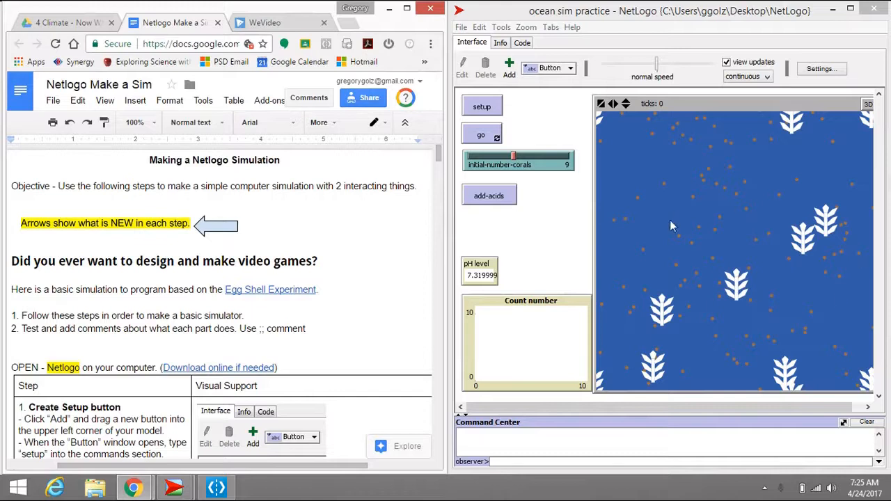
{"action": "mouse_move", "coordinate": [660, 225]}
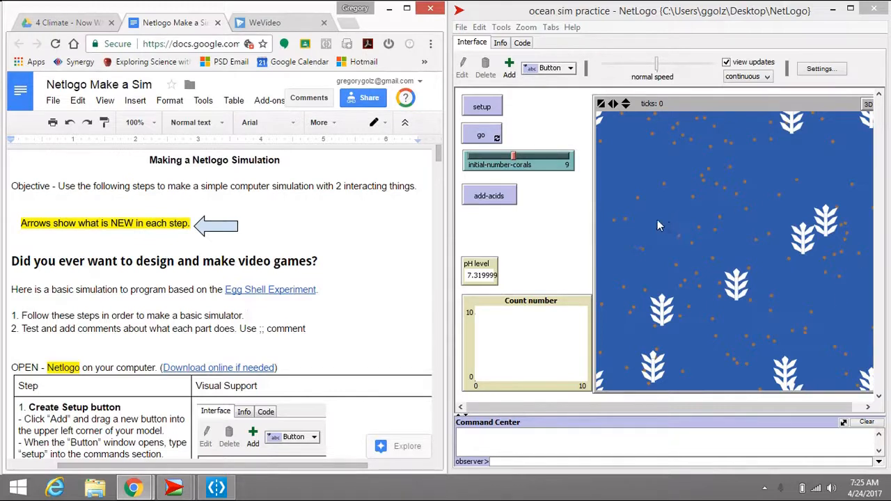
Demo the finished model by running setup, releasing acids, and resetting the ocean
{"action": "left_click", "coordinate": [480, 135]}
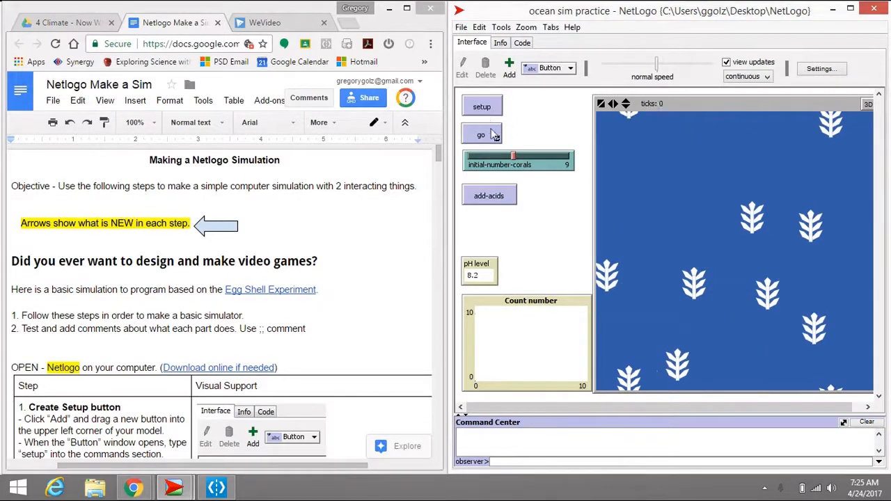
{"action": "left_click", "coordinate": [488, 195]}
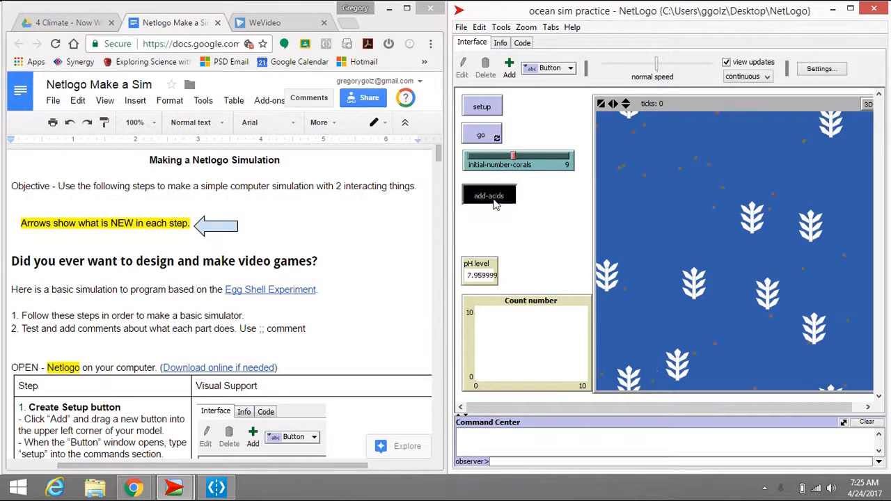
{"action": "left_click", "coordinate": [480, 135]}
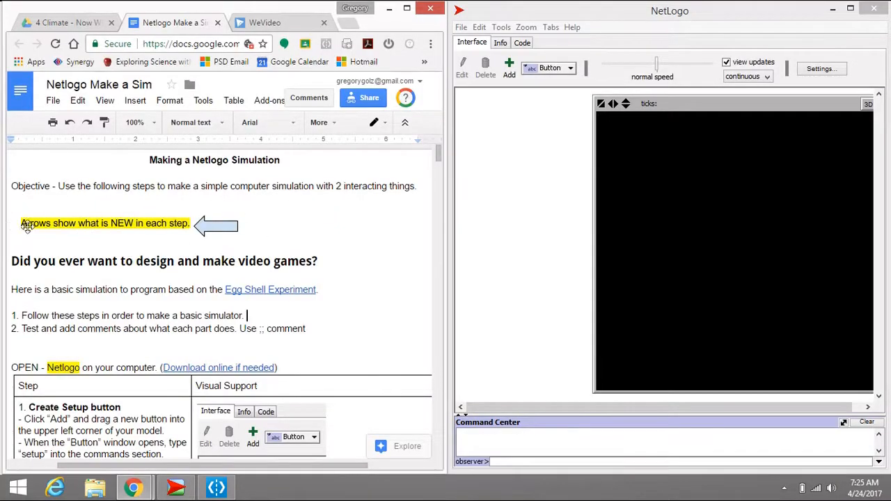
{"action": "mouse_move", "coordinate": [91, 231]}
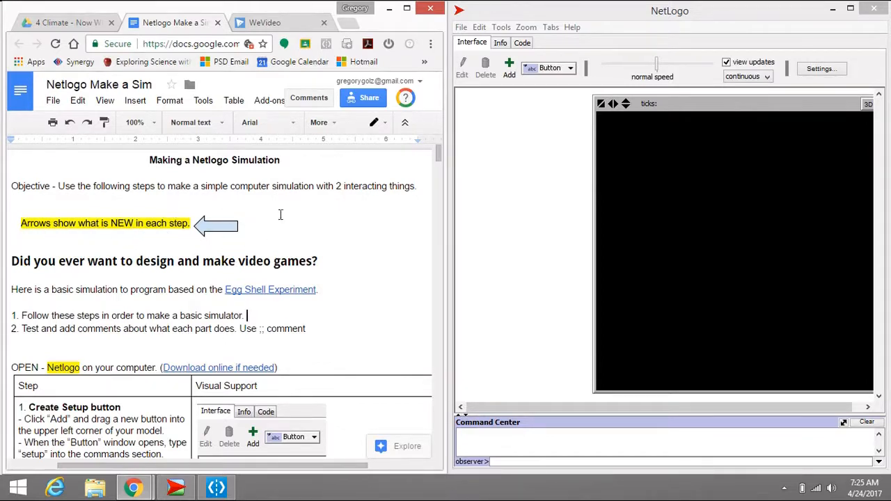
{"action": "mouse_move", "coordinate": [246, 214]}
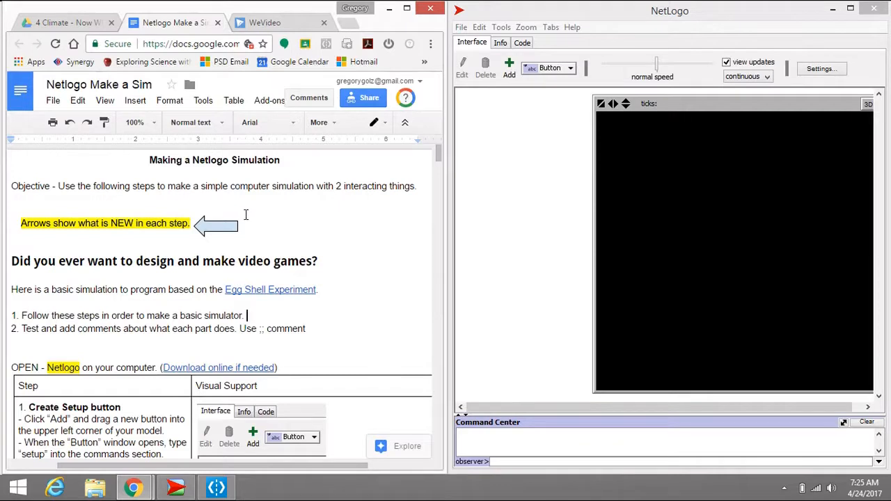
{"action": "mouse_move", "coordinate": [321, 216]}
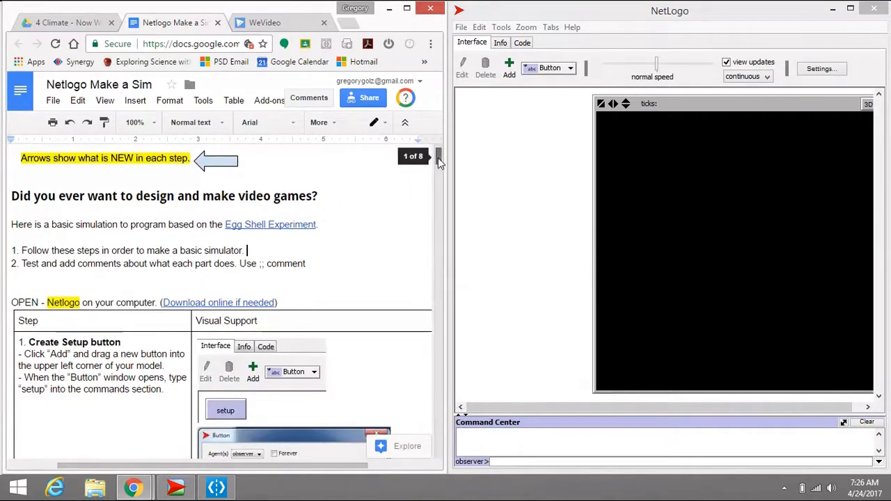
Scroll the guide to step 1 and highlight its Create Setup button instructions
{"action": "scroll", "scroll_direction": "down", "scroll_amount": 3}
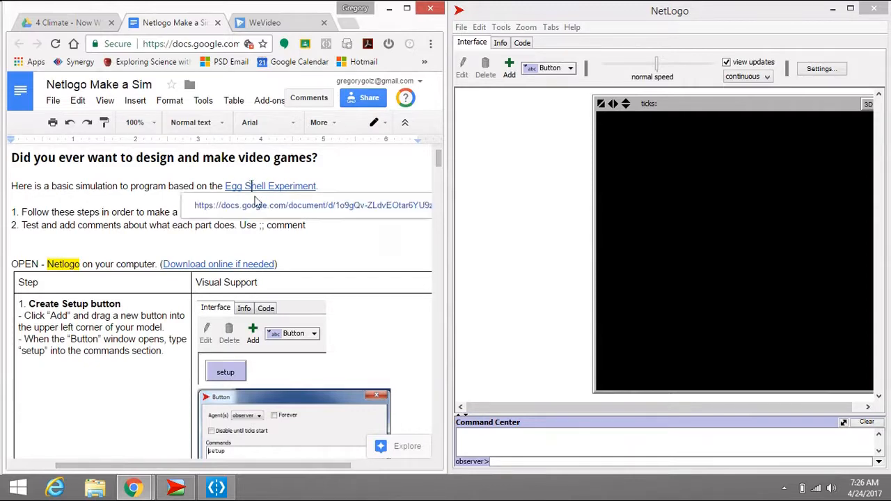
{"action": "left_click", "coordinate": [270, 185]}
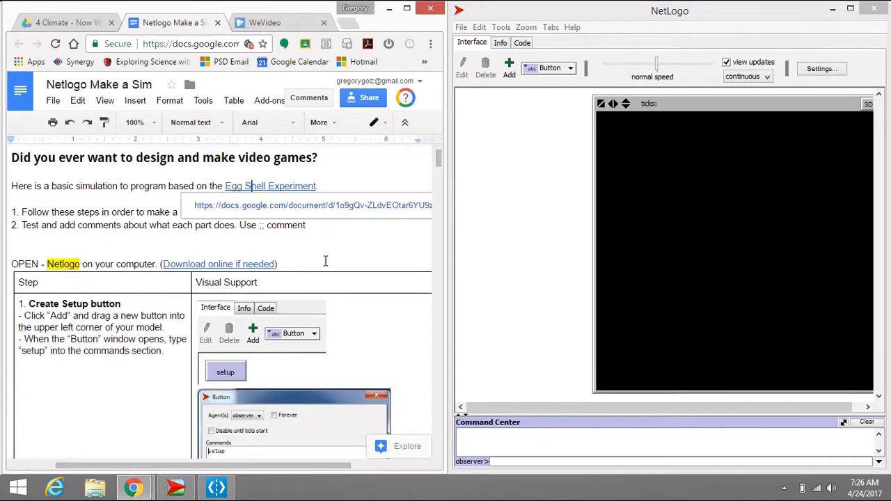
{"action": "scroll", "scroll_direction": "down", "scroll_amount": 3}
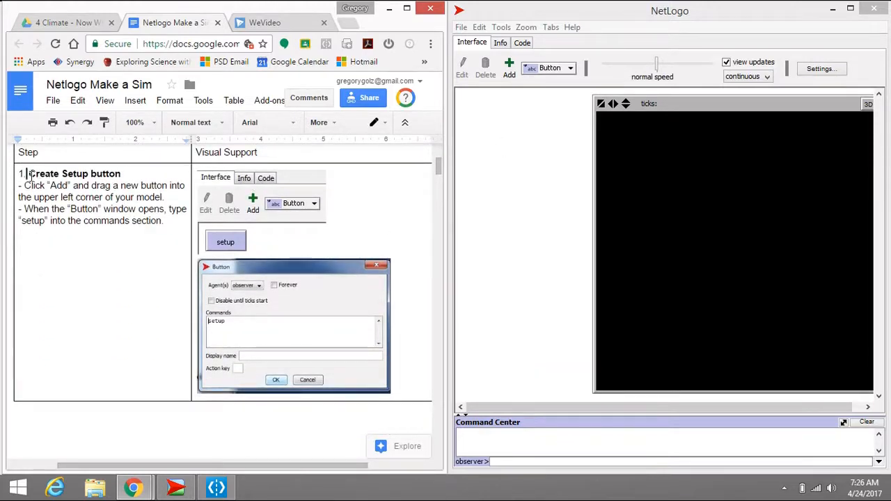
{"action": "left_click_drag", "start_coordinate": [29, 174], "coordinate": [163, 220]}
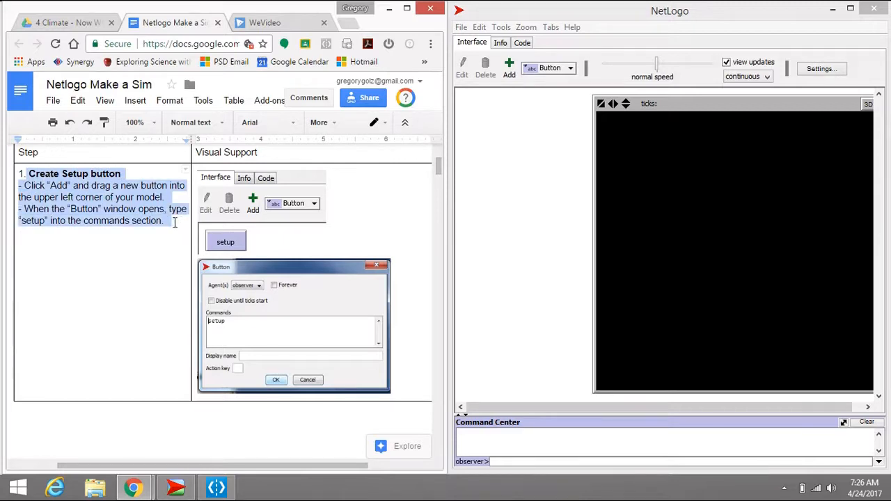
{"action": "mouse_move", "coordinate": [359, 231]}
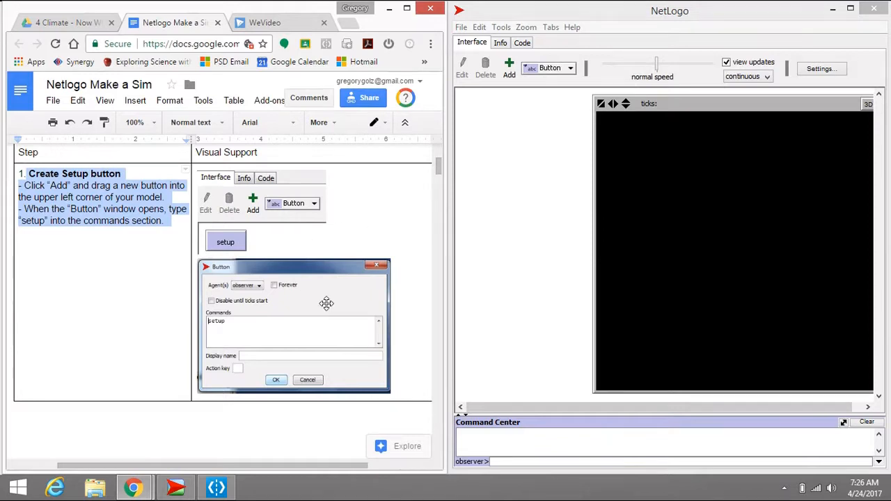
{"action": "mouse_move", "coordinate": [383, 232]}
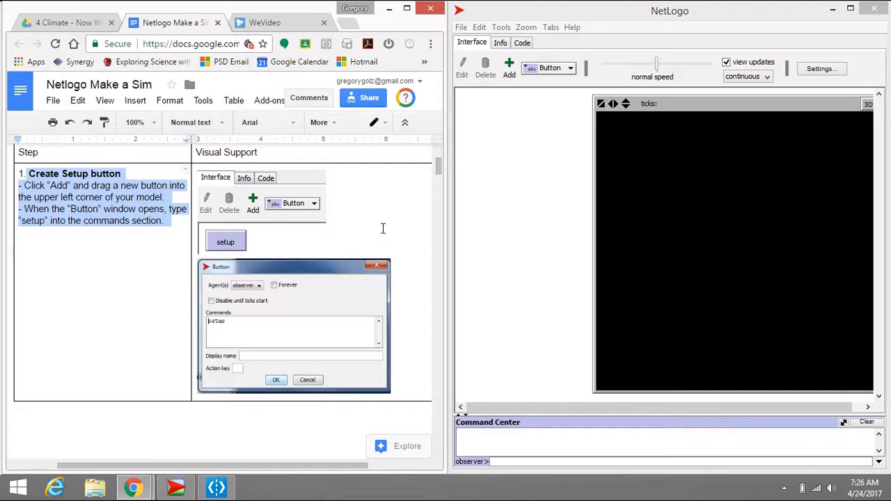
{"action": "mouse_move", "coordinate": [356, 223]}
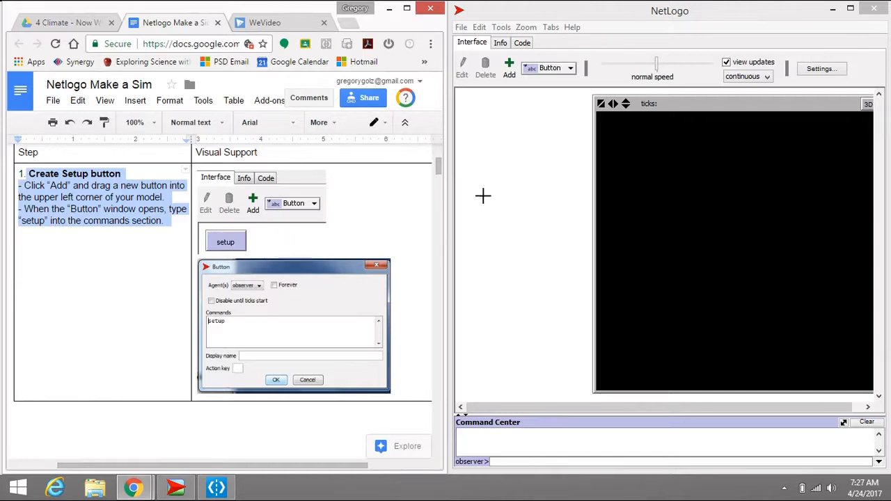
{"action": "mouse_move", "coordinate": [463, 212]}
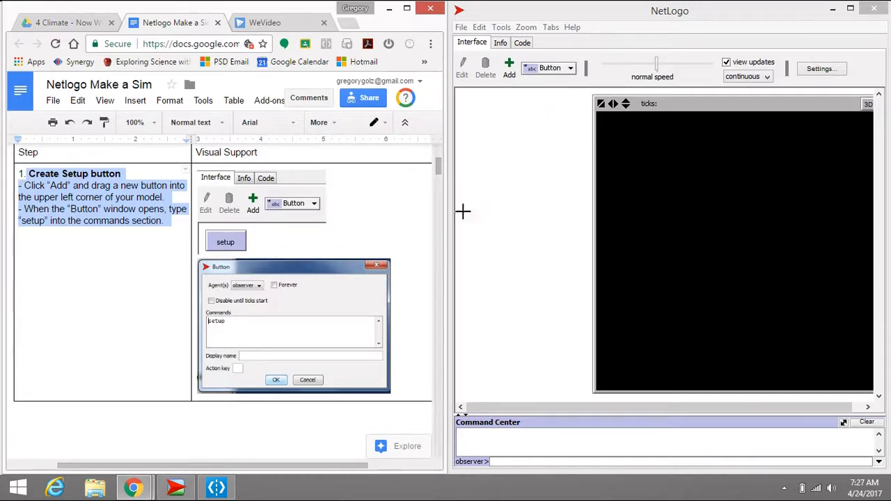
{"action": "mouse_move", "coordinate": [540, 67]}
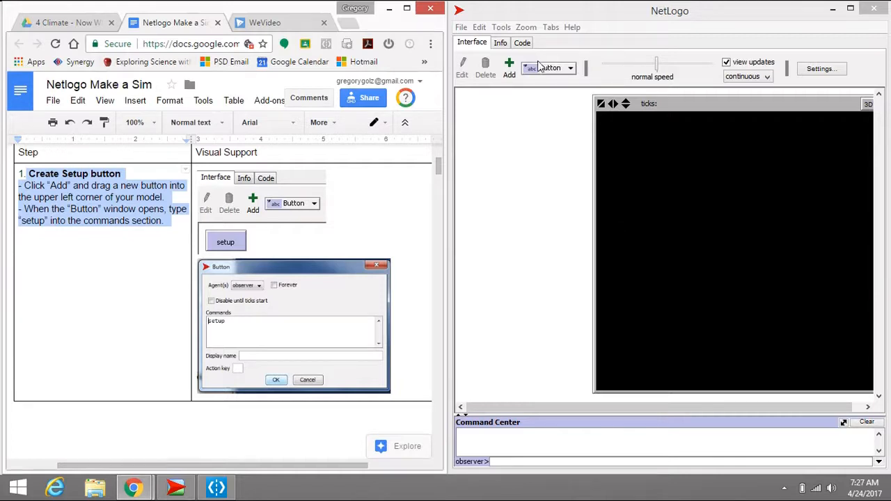
Add a button to the interface with the command setup
{"action": "left_click", "coordinate": [570, 68]}
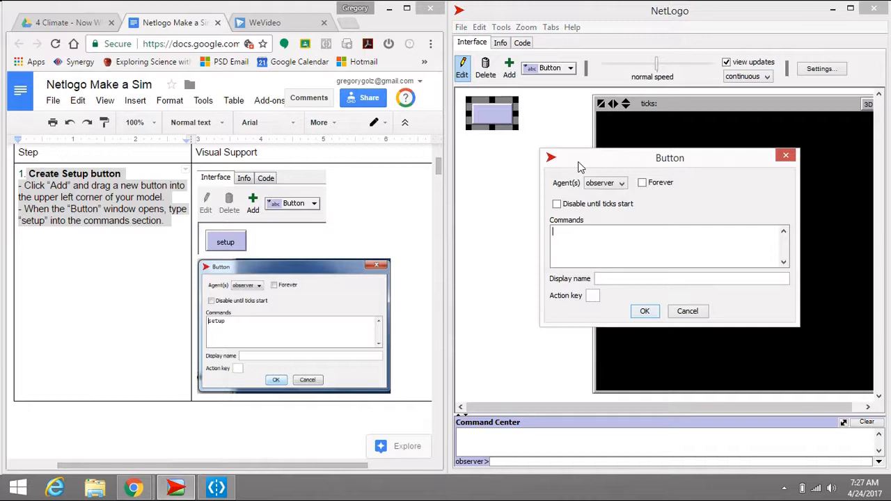
{"action": "type", "text": "set"}
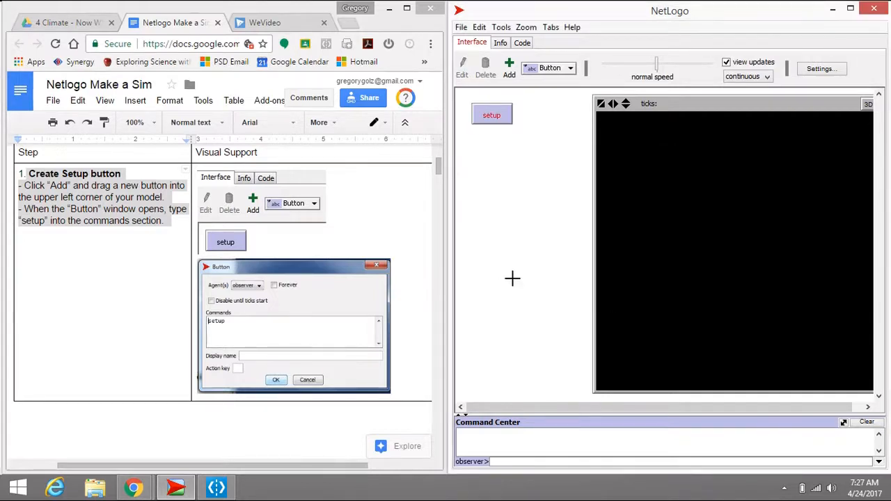
{"action": "mouse_move", "coordinate": [177, 259]}
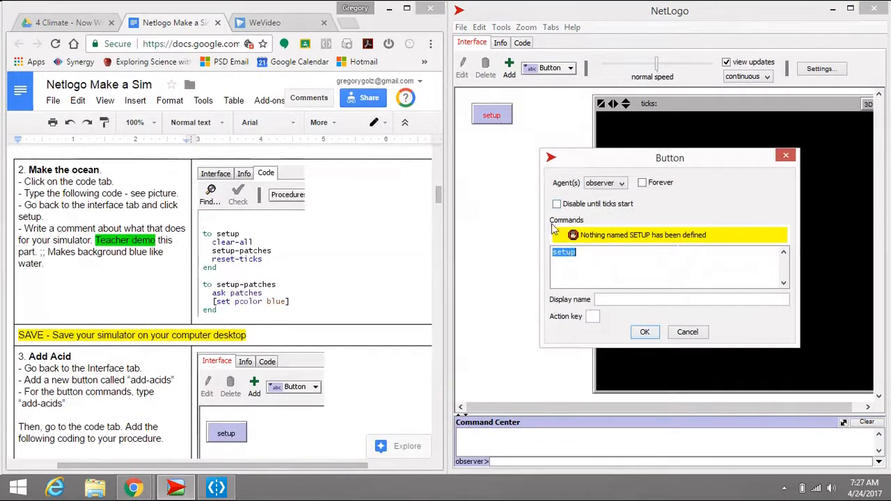
Write the setup and setup-patches procedures that clear the world and colour patches blue
{"action": "left_click", "coordinate": [687, 331]}
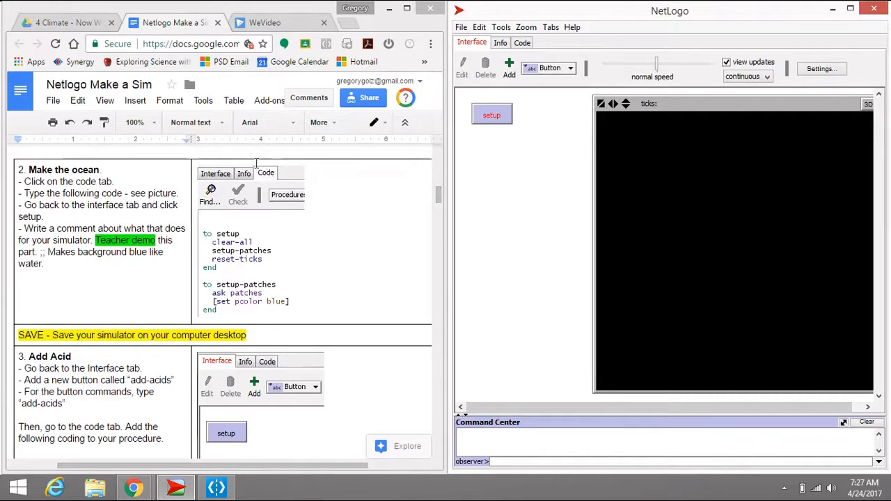
{"action": "left_click", "coordinate": [521, 43]}
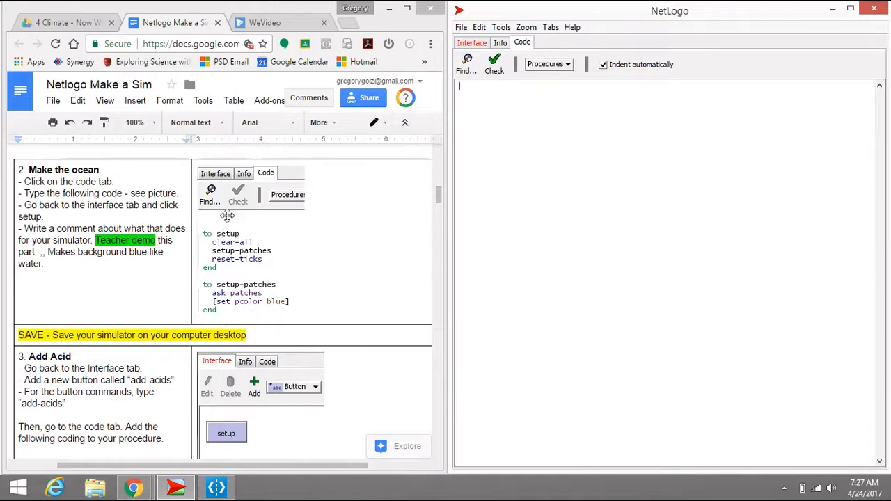
{"action": "mouse_move", "coordinate": [412, 249]}
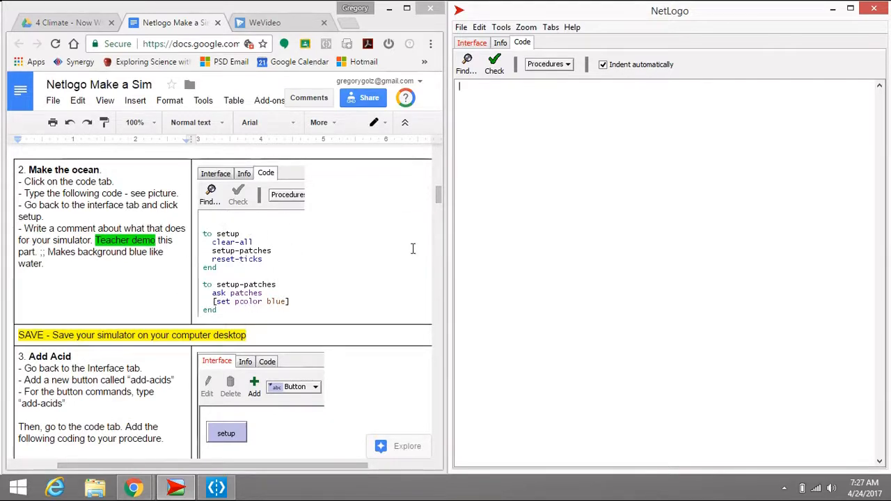
{"action": "type", "text": "to setup"}
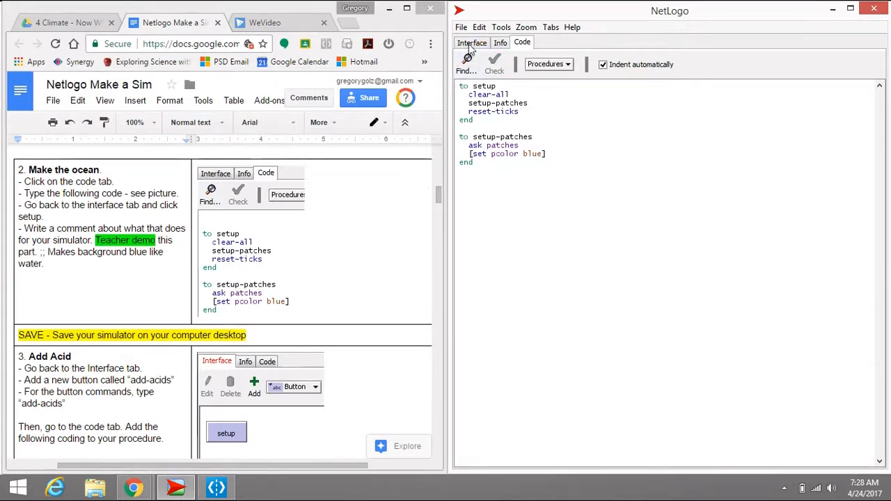
Run setup to turn the ocean blue, then comment setup-patches with ';; sets background to blue, like water'
{"action": "left_click", "coordinate": [472, 41]}
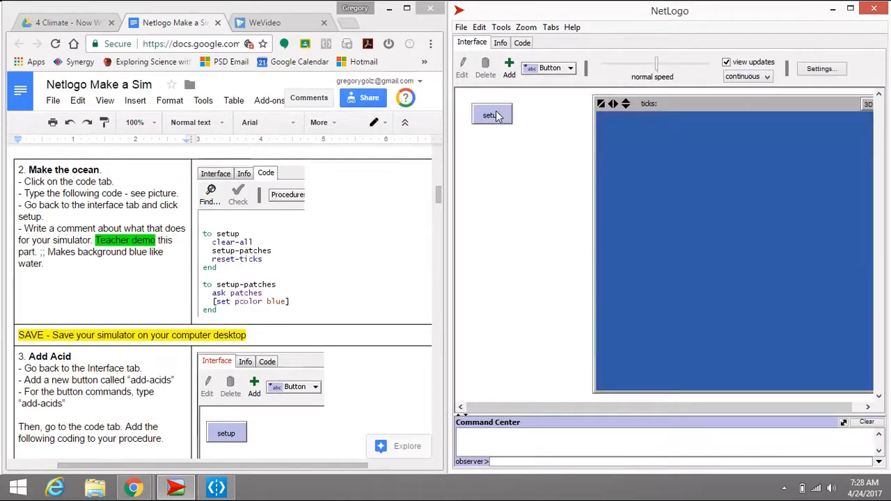
{"action": "left_click", "coordinate": [491, 115]}
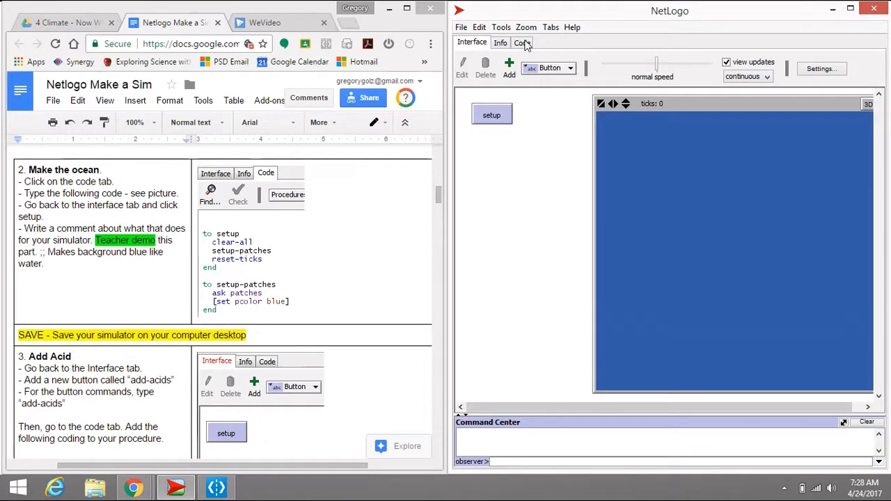
{"action": "left_click", "coordinate": [522, 42]}
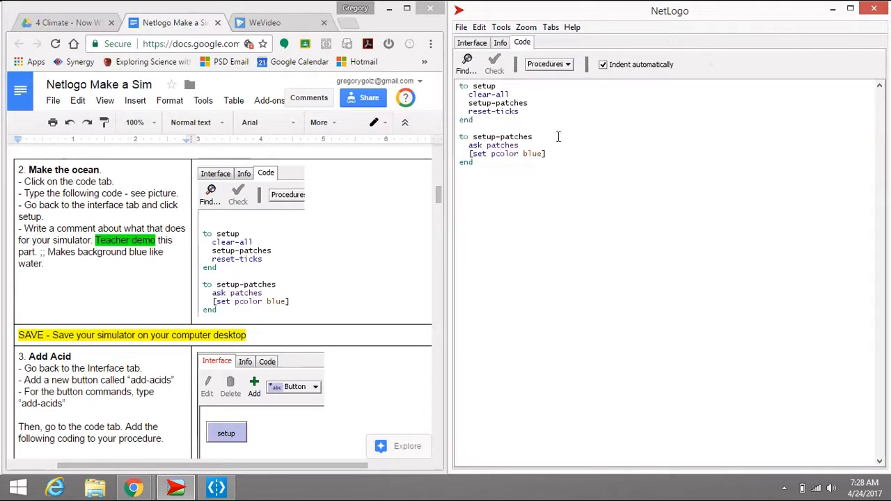
{"action": "mouse_move", "coordinate": [476, 154]}
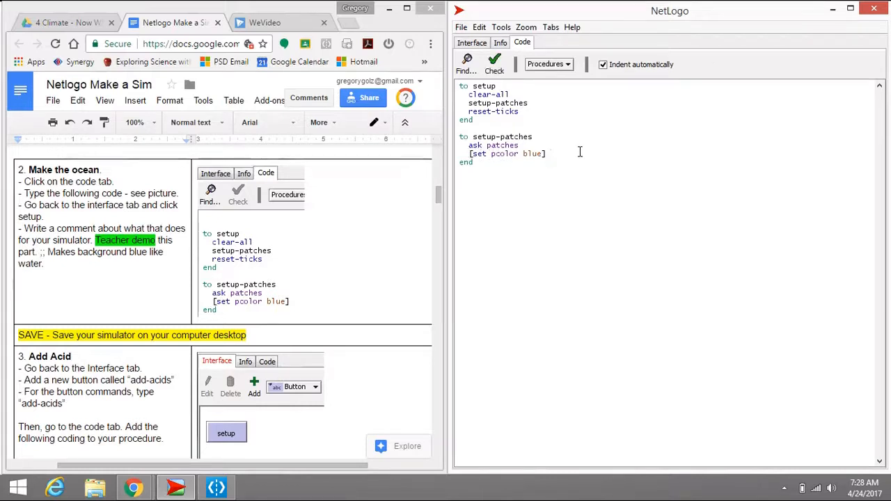
{"action": "type", "text": ";;;"}
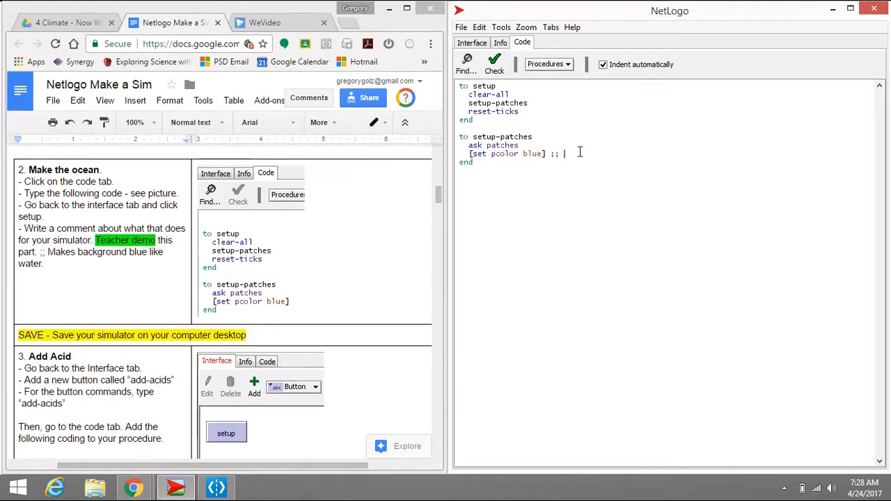
{"action": "type", "text": "set background to blue, like water"}
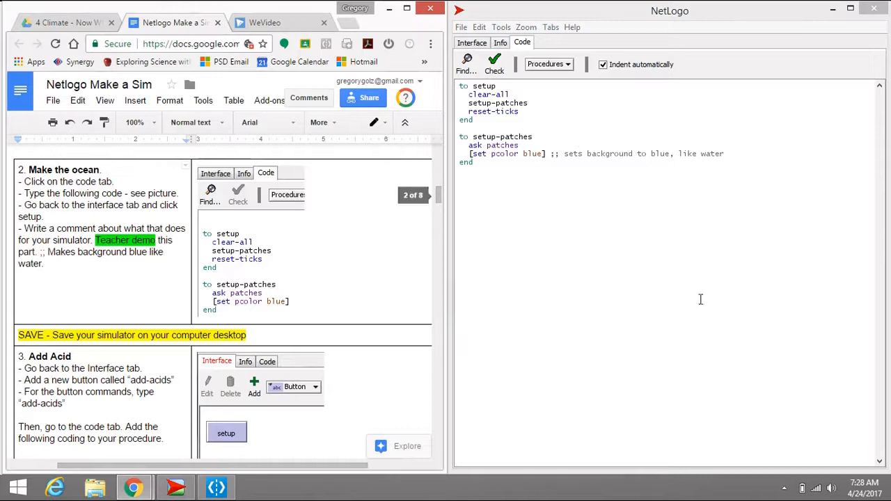
{"action": "mouse_move", "coordinate": [493, 220]}
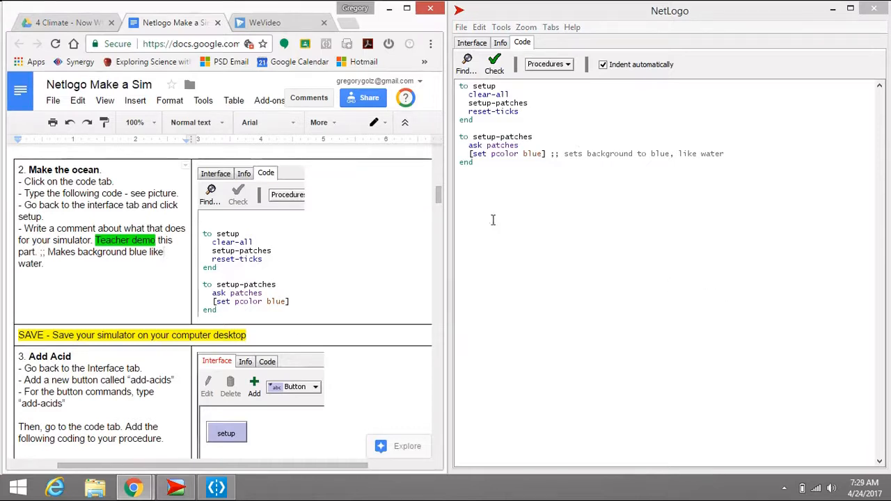
{"action": "mouse_move", "coordinate": [407, 226]}
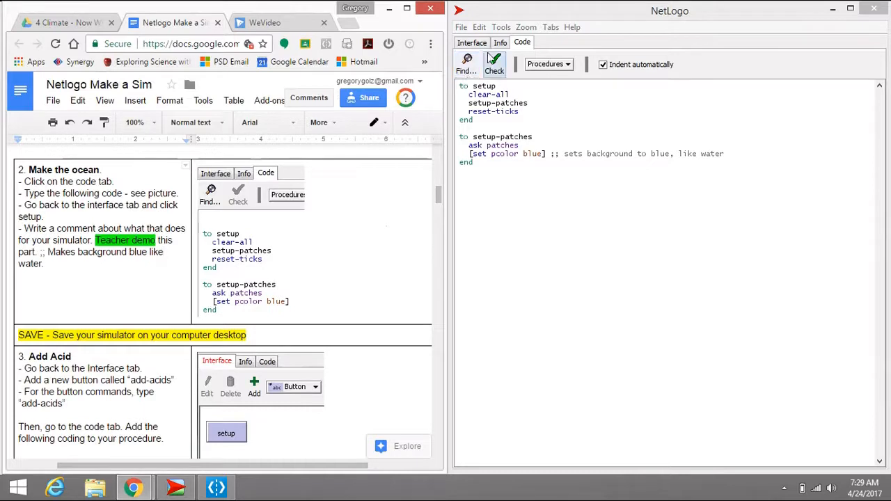
Save the model to the Desktop as Ocean Acidification Model
{"action": "left_click", "coordinate": [461, 28]}
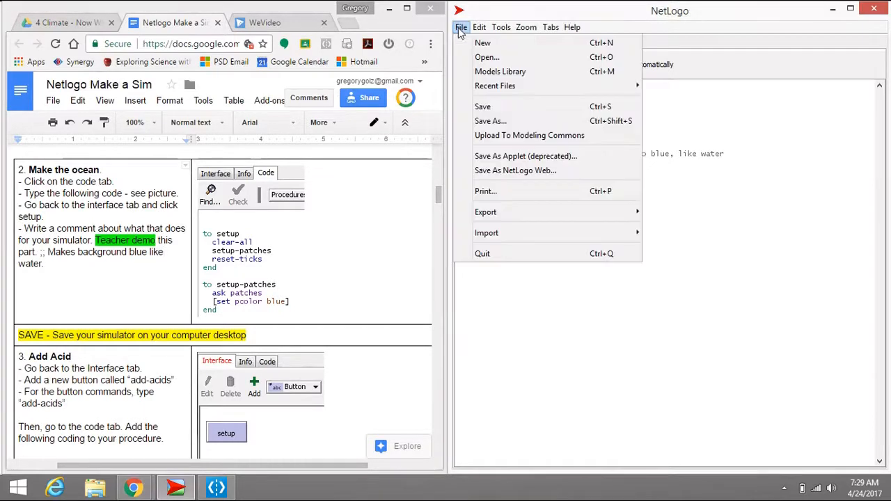
{"action": "left_click", "coordinate": [491, 120]}
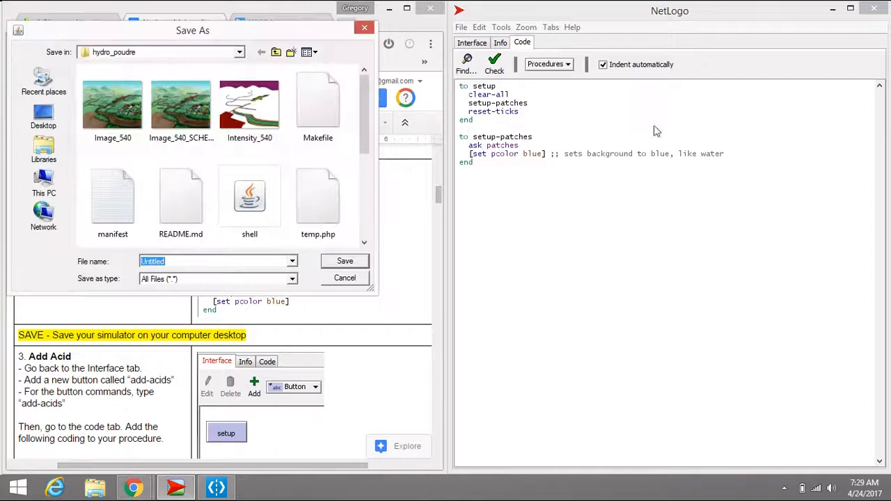
{"action": "left_click", "coordinate": [180, 199]}
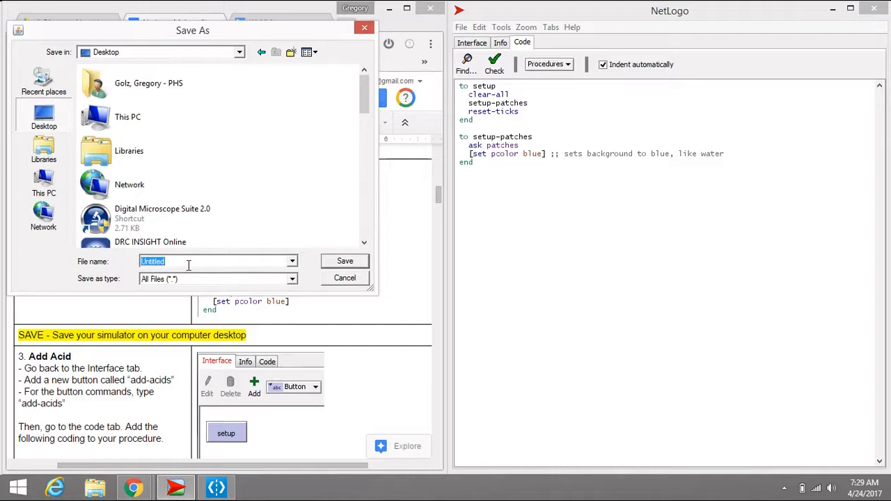
{"action": "type", "text": "O"}
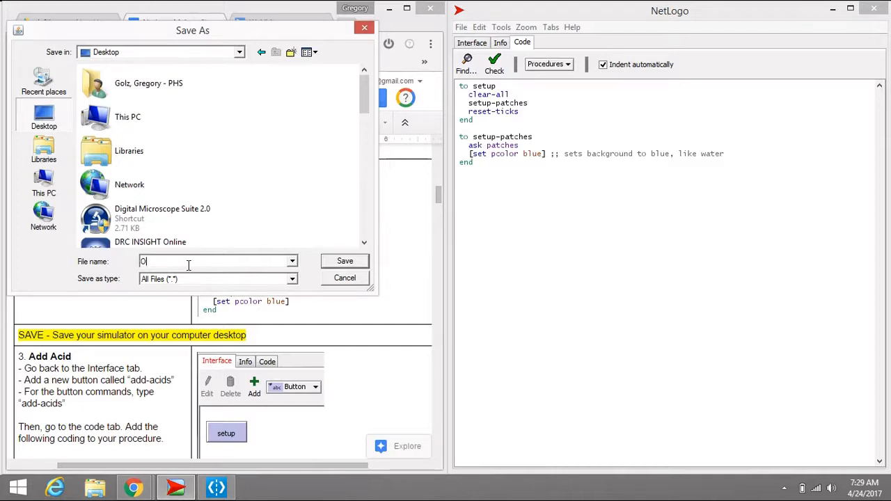
{"action": "type", "text": "Ocean A"}
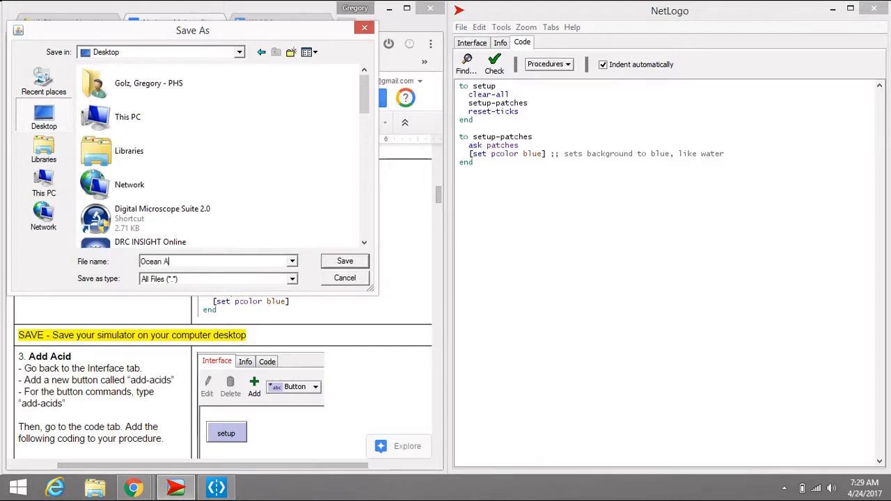
{"action": "left_click", "coordinate": [344, 260]}
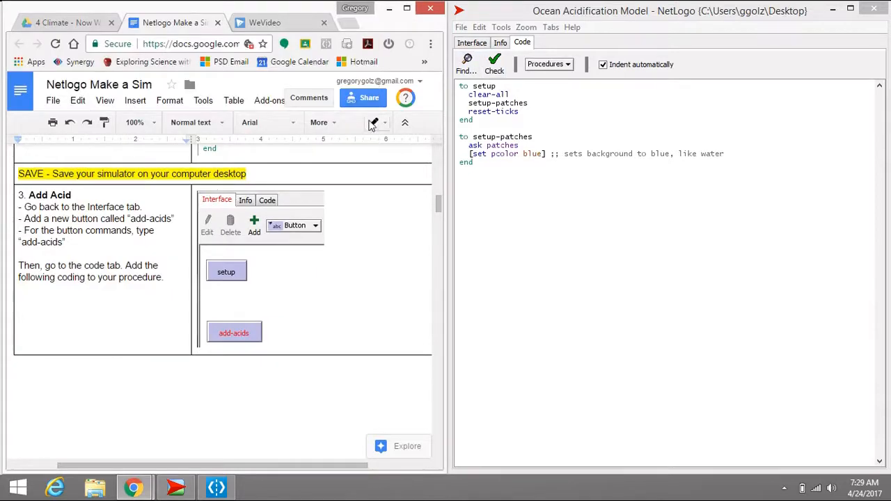
{"action": "left_click", "coordinate": [472, 42]}
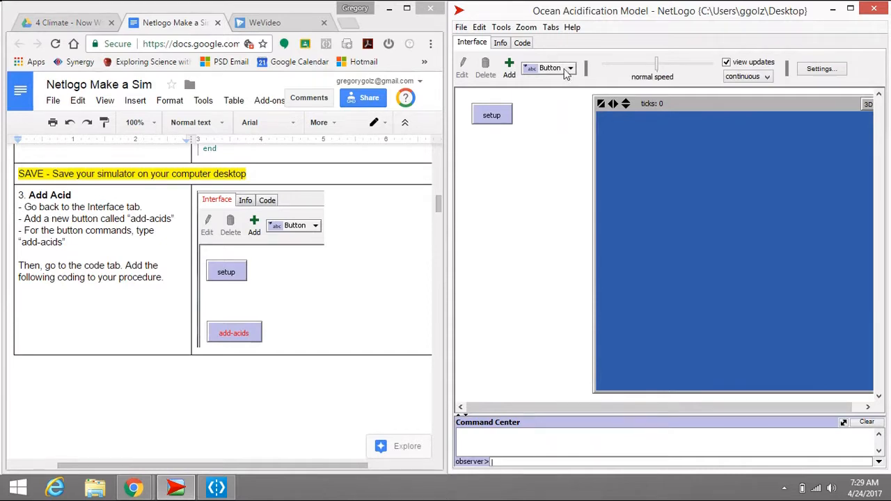
Add an add-acids button below the setup button
{"action": "left_click", "coordinate": [509, 68]}
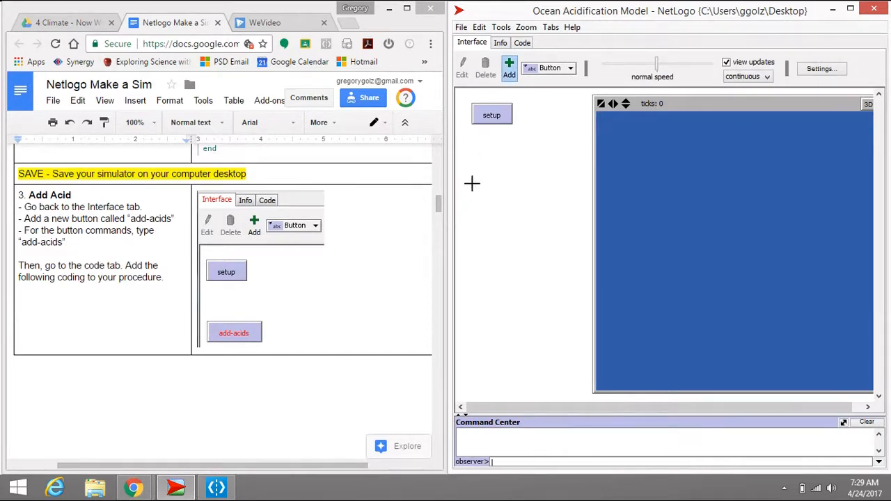
{"action": "double_click", "coordinate": [226, 271]}
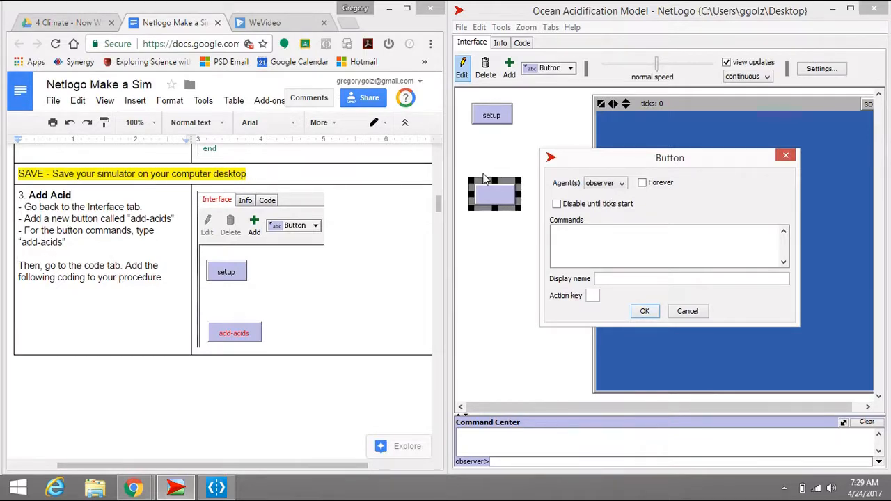
{"action": "type", "text": "add-acids"}
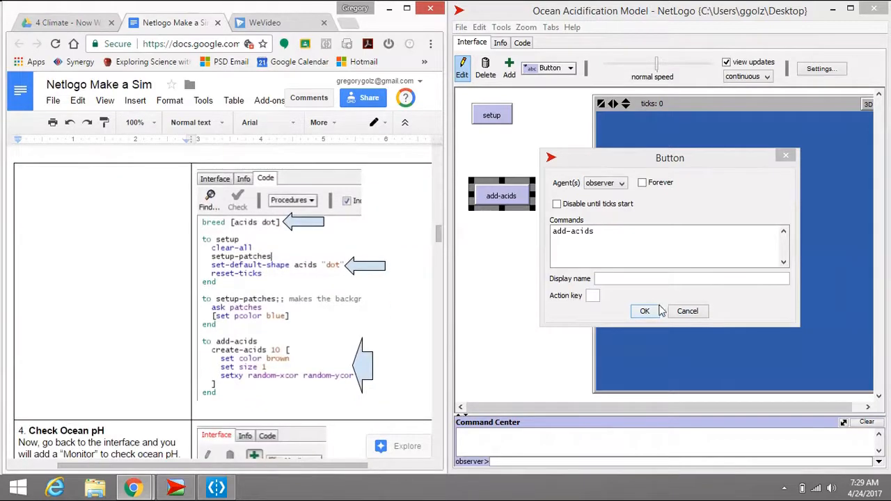
{"action": "left_click", "coordinate": [644, 310]}
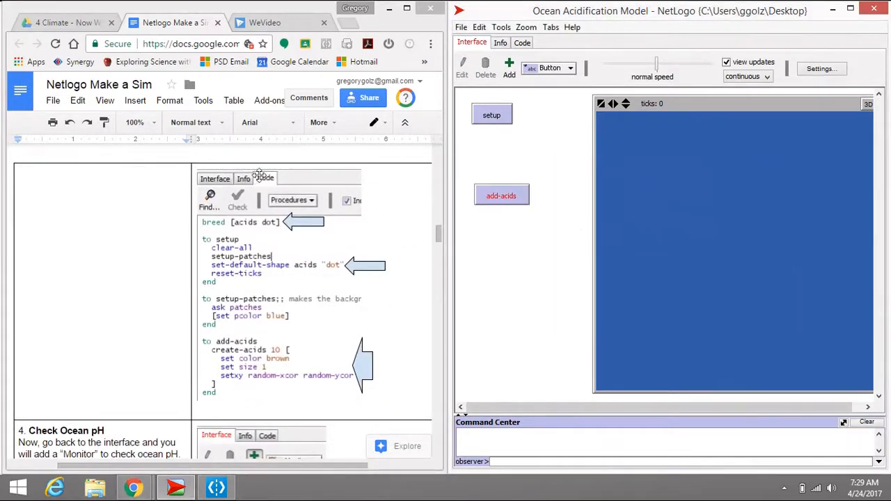
Declare breed [acids dot] and set acids' default shape to "dot" inside setup
{"action": "left_click", "coordinate": [521, 43]}
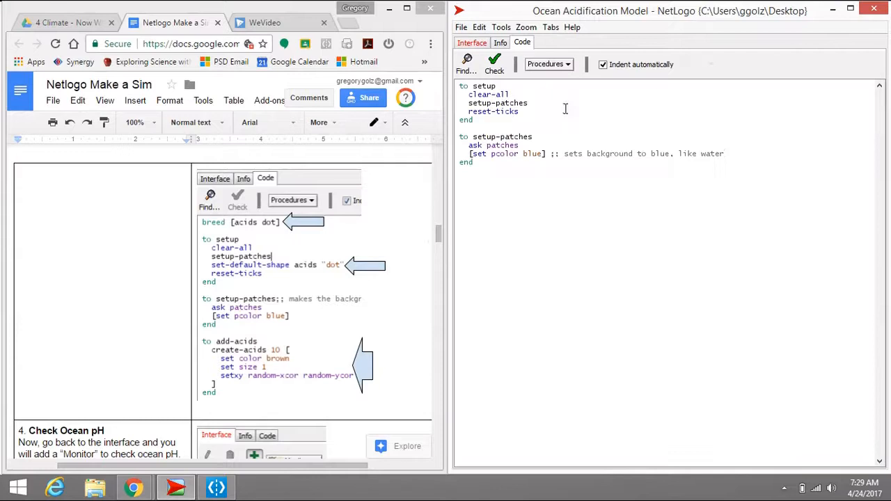
{"action": "mouse_move", "coordinate": [304, 214]}
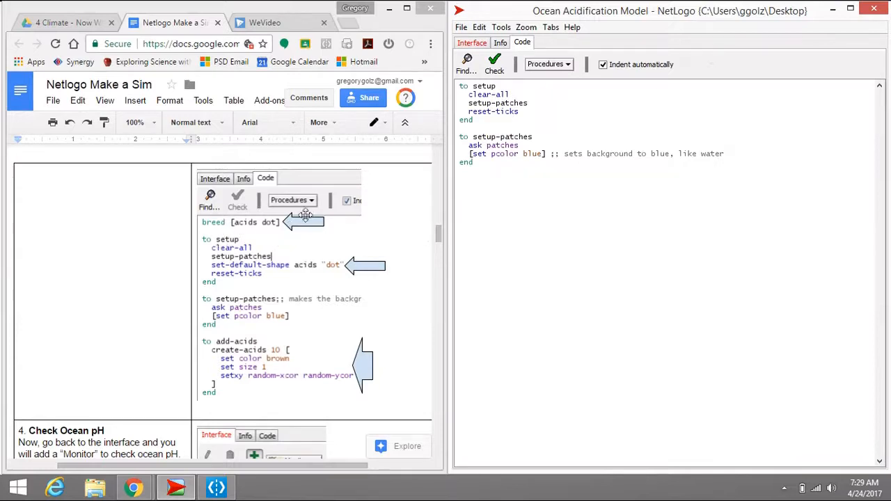
{"action": "mouse_move", "coordinate": [323, 229]}
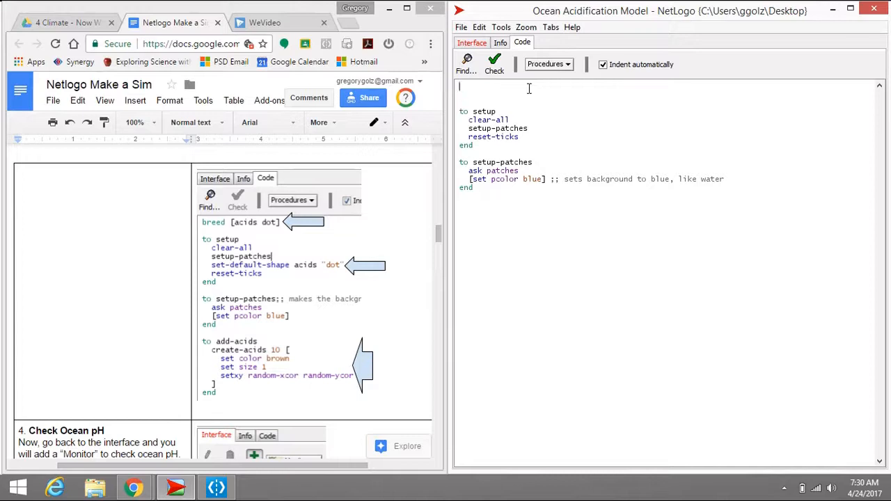
{"action": "type", "text": "breed"}
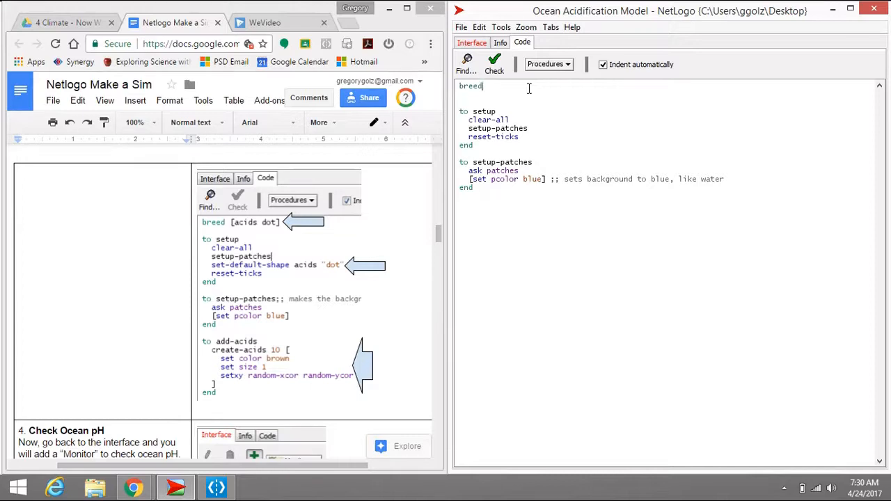
{"action": "type", "text": "["}
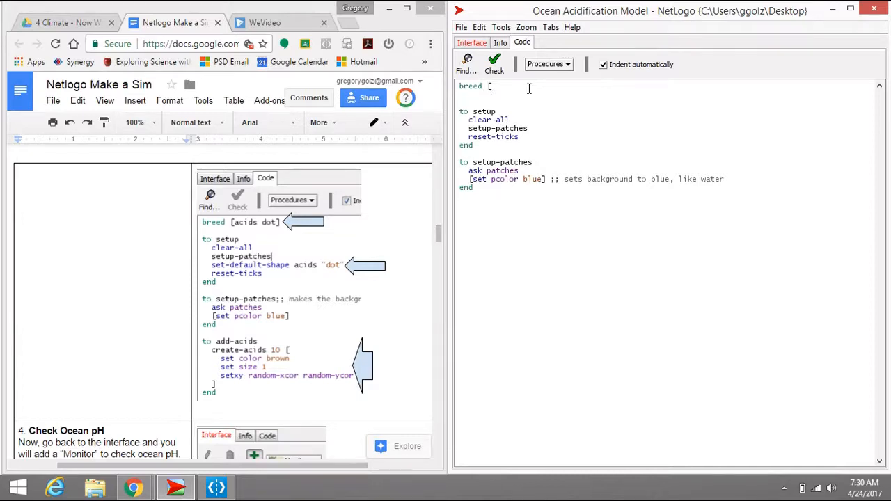
{"action": "type", "text": "acids dot"}
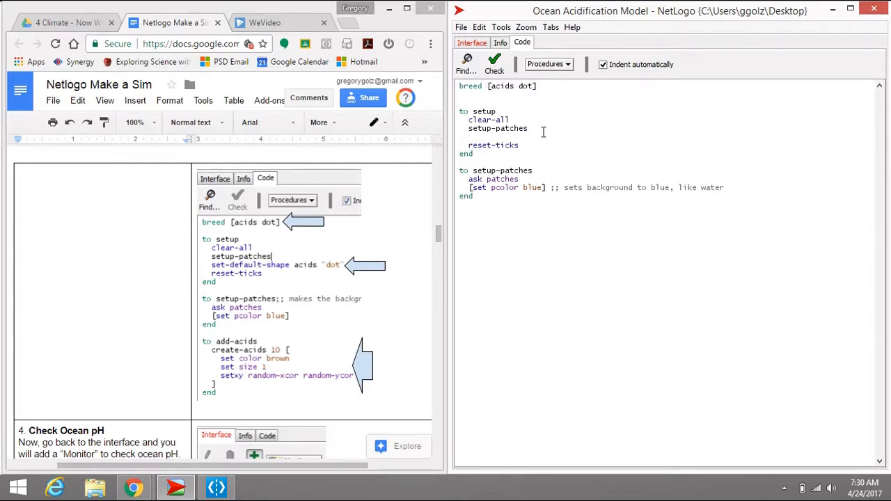
{"action": "type", "text": "set-default-shape acids \"dot"}
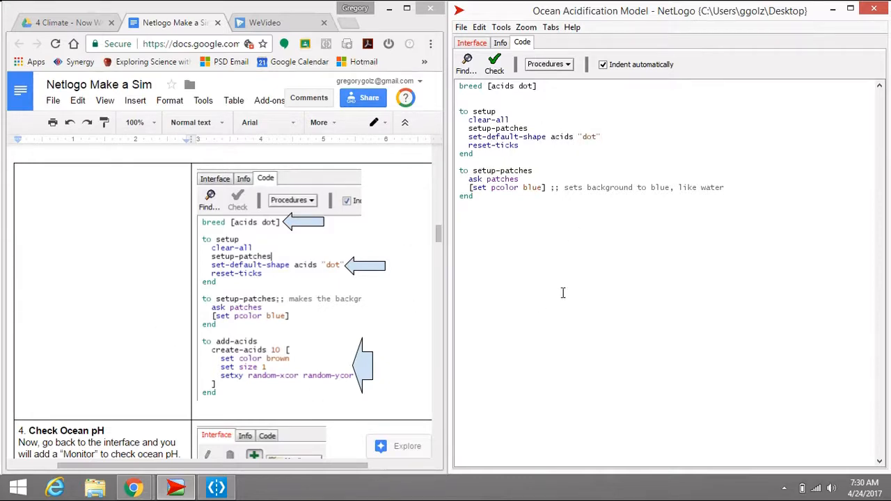
Write add-acids creating 10 brown size-1 acids at random positions, closed with a misspelled 'edn'
{"action": "type", "text": "to"}
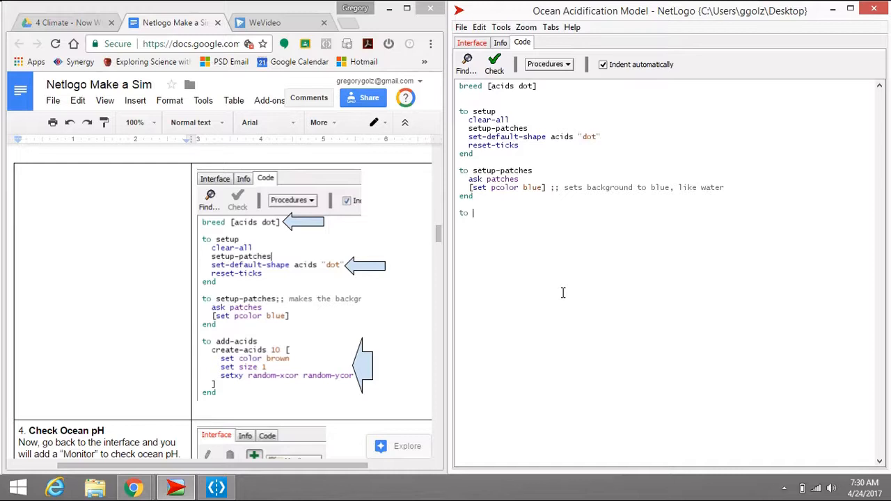
{"action": "type", "text": "add-aci"}
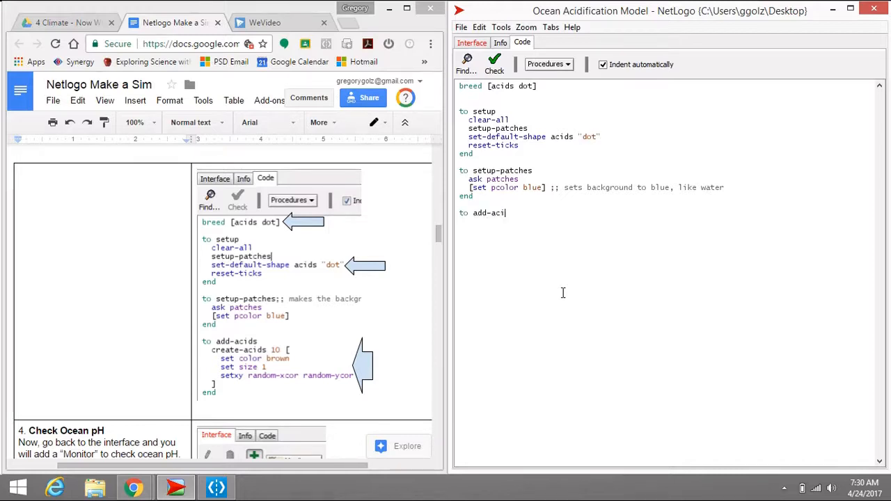
{"action": "type", "text": "ds"}
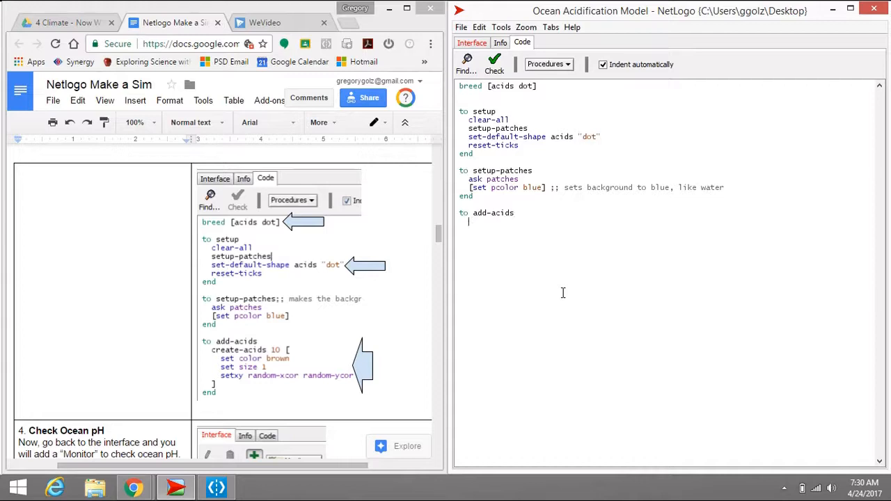
{"action": "type", "text": "c"}
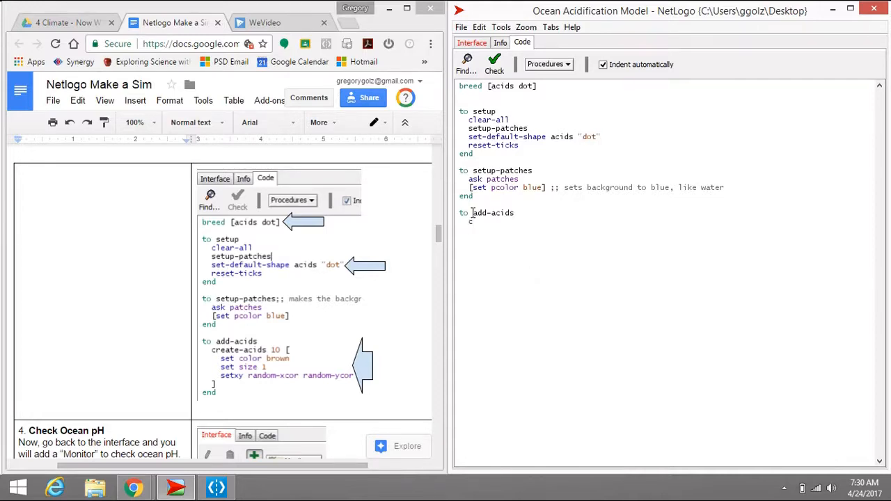
{"action": "double_click", "coordinate": [493, 213]}
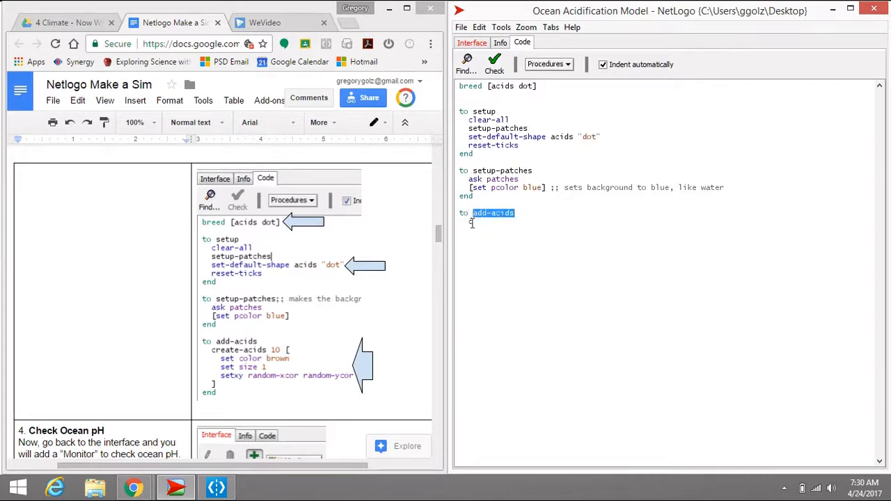
{"action": "type", "text": "cids 10 ["}
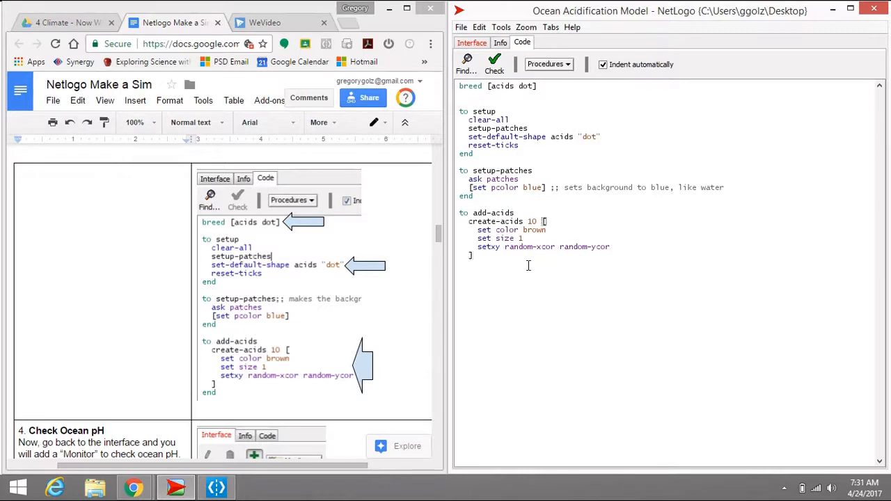
{"action": "type", "text": "edn"}
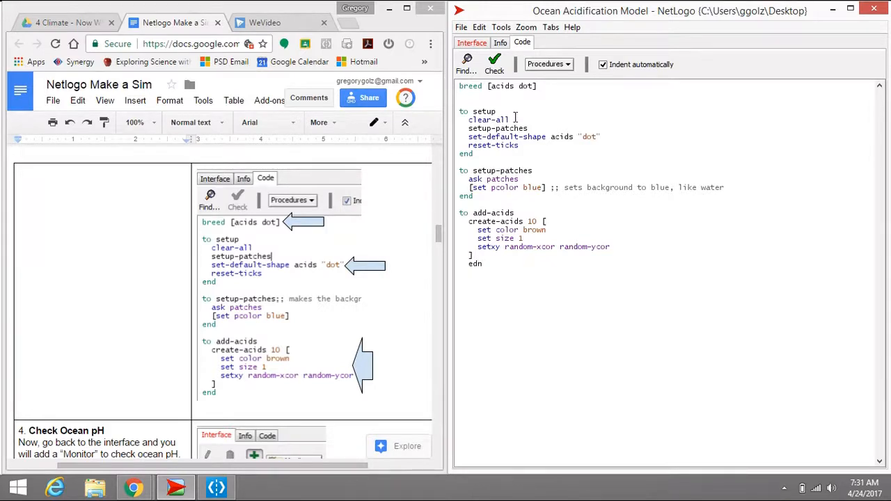
{"action": "left_click", "coordinate": [494, 63]}
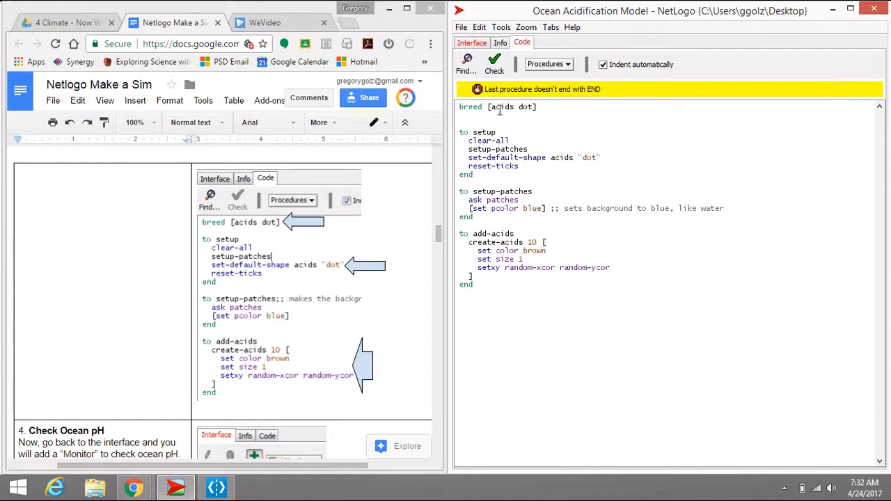
Select the corrected add-acids procedure and return to the interface to test it
{"action": "left_click_drag", "start_coordinate": [460, 233], "coordinate": [473, 284]}
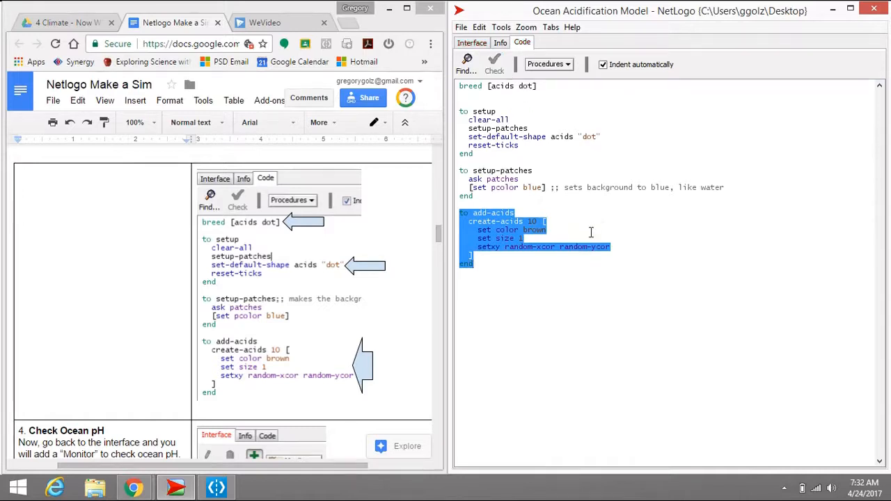
{"action": "left_click", "coordinate": [471, 42]}
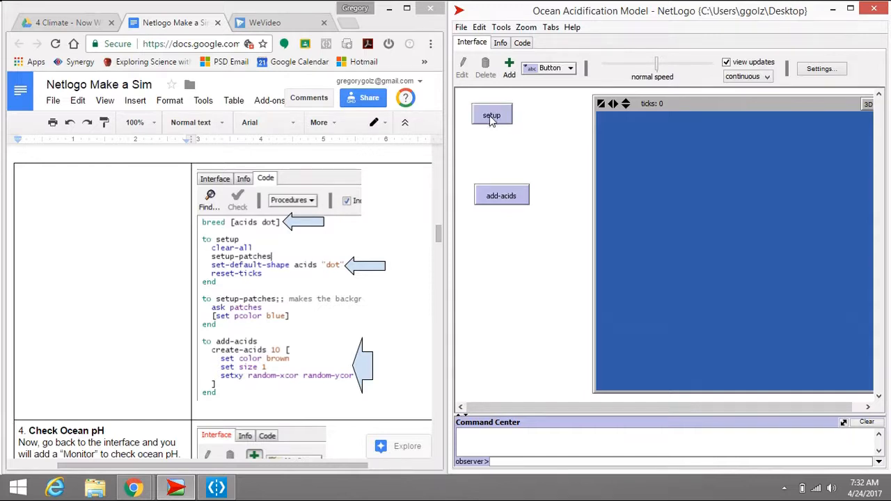
Crowd the blue ocean with several more batches of brown acid dots via add-acids
{"action": "left_click", "coordinate": [501, 196]}
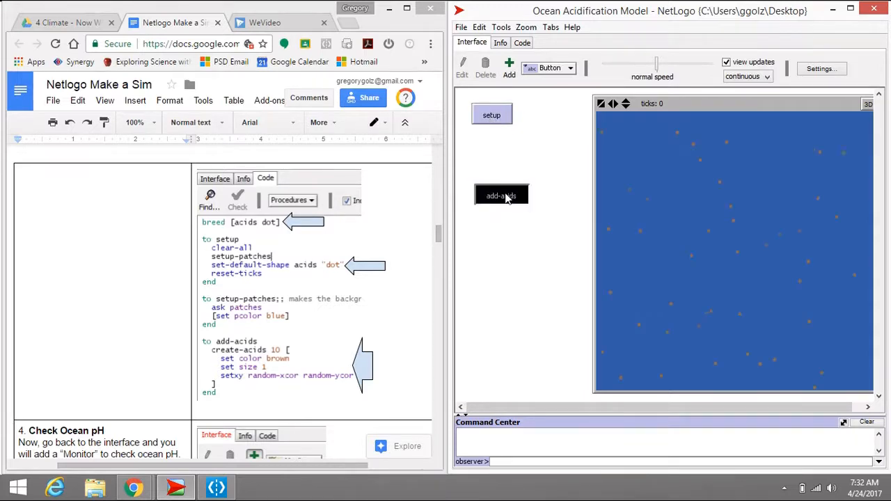
{"action": "left_click", "coordinate": [501, 195]}
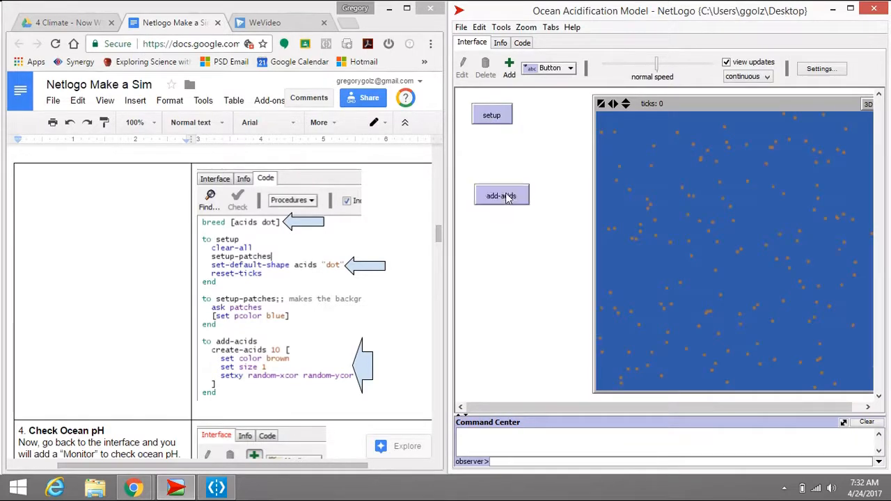
{"action": "left_click", "coordinate": [502, 195]}
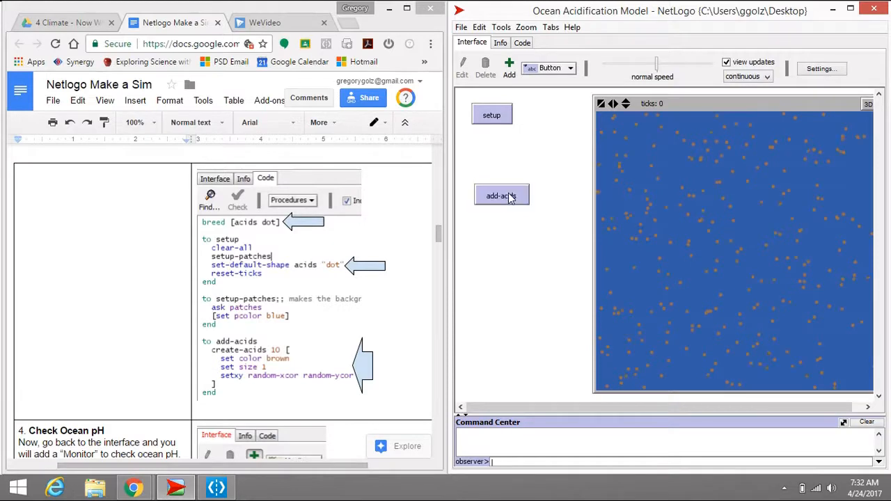
{"action": "left_click", "coordinate": [502, 196]}
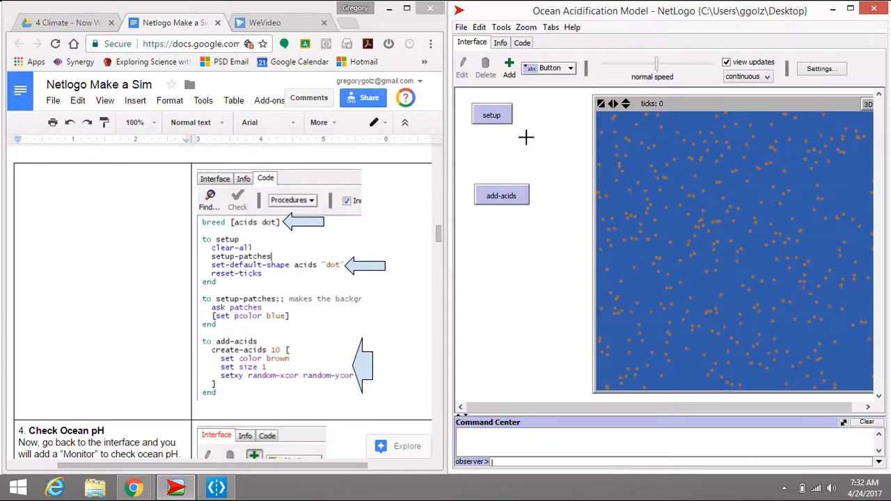
{"action": "mouse_move", "coordinate": [284, 162]}
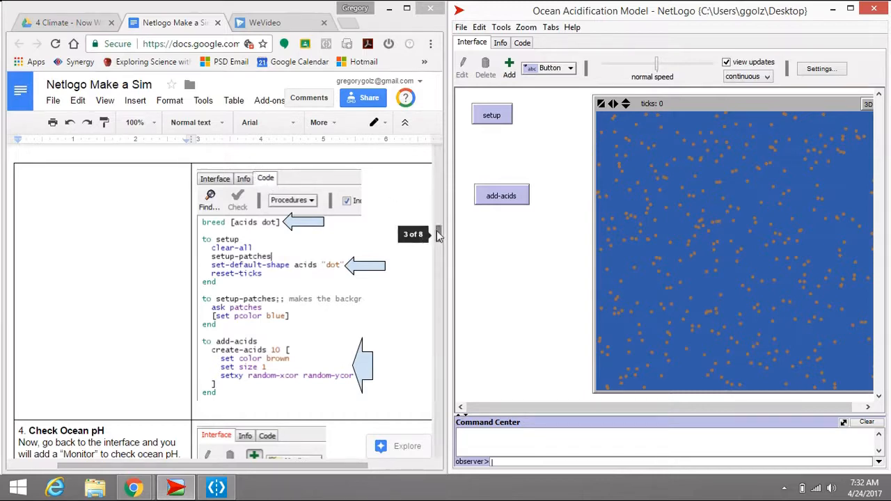
{"action": "scroll", "scroll_direction": "down", "scroll_amount": 3}
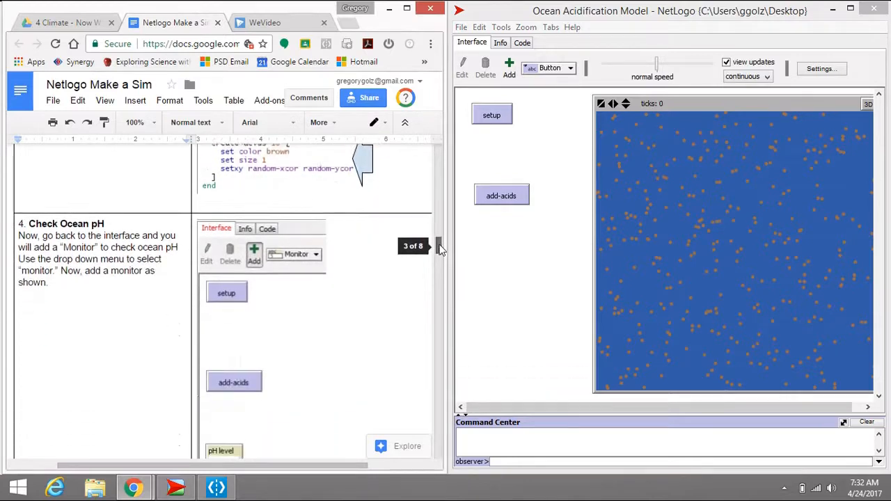
{"action": "scroll", "scroll_direction": "down", "scroll_amount": 3}
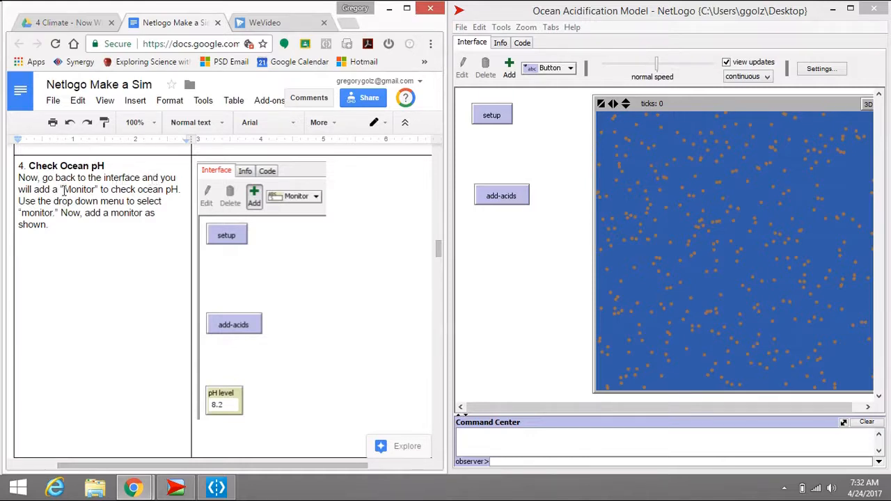
Add a 'pH level' monitor reporting count acids * -1 * .008 + 8.2
{"action": "left_click", "coordinate": [568, 68]}
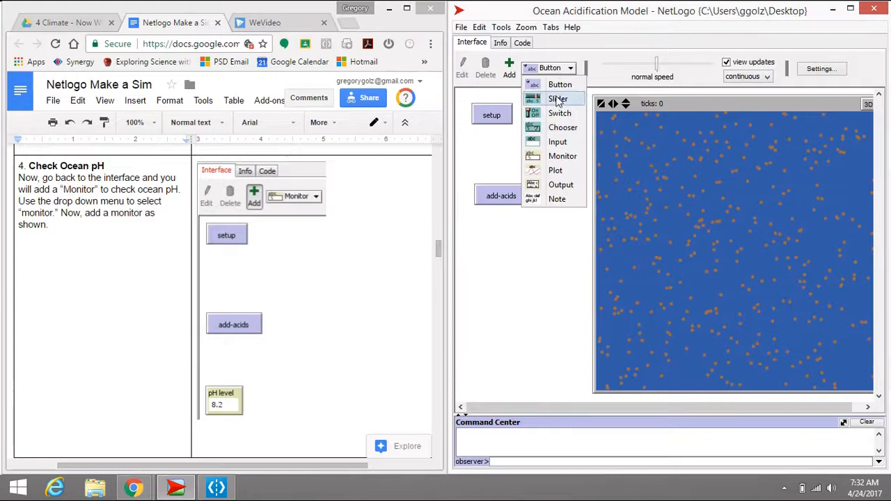
{"action": "left_click", "coordinate": [563, 156]}
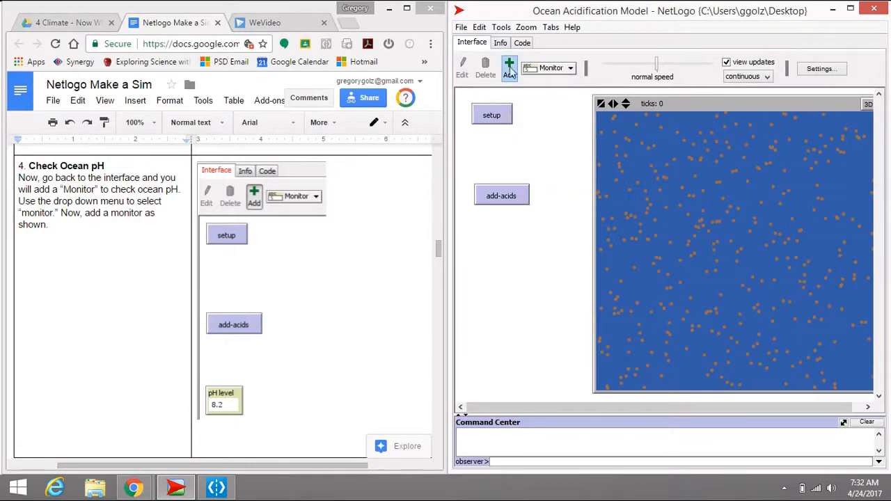
{"action": "left_click", "coordinate": [509, 67]}
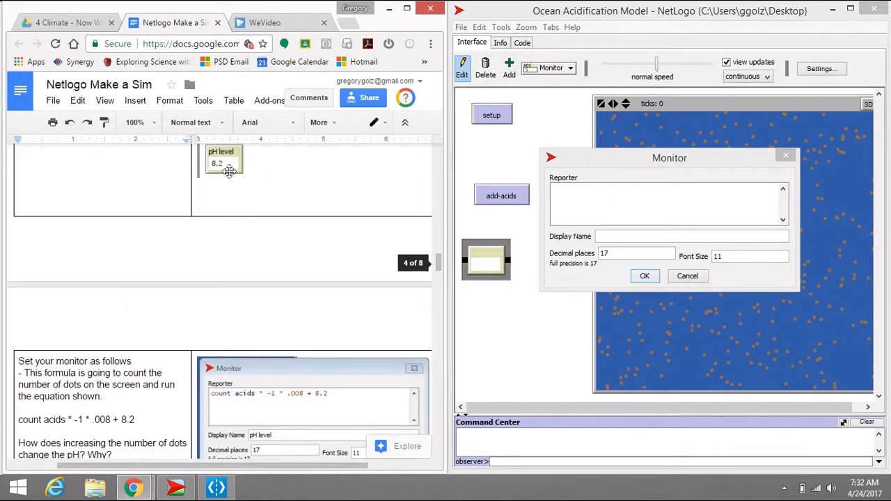
{"action": "scroll", "scroll_direction": "down", "scroll_amount": 3}
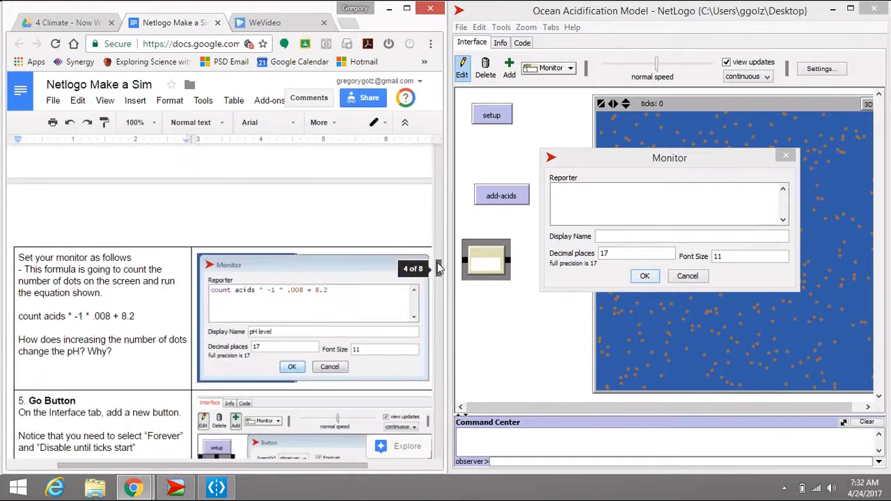
{"action": "scroll", "scroll_direction": "down", "scroll_amount": 3}
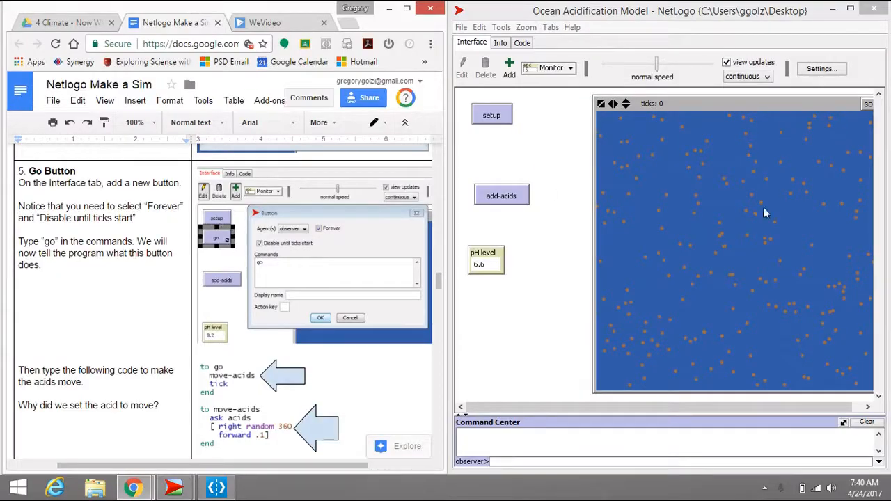
{"action": "mouse_move", "coordinate": [394, 139]}
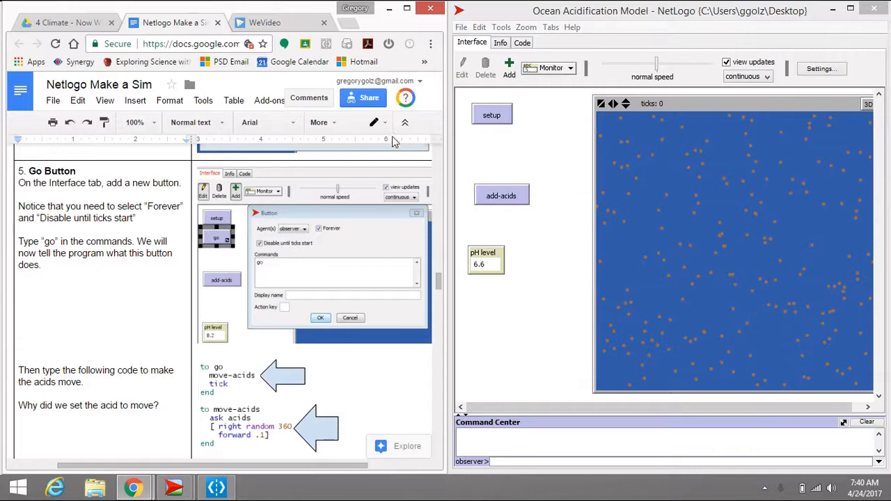
{"action": "mouse_move", "coordinate": [459, 108]}
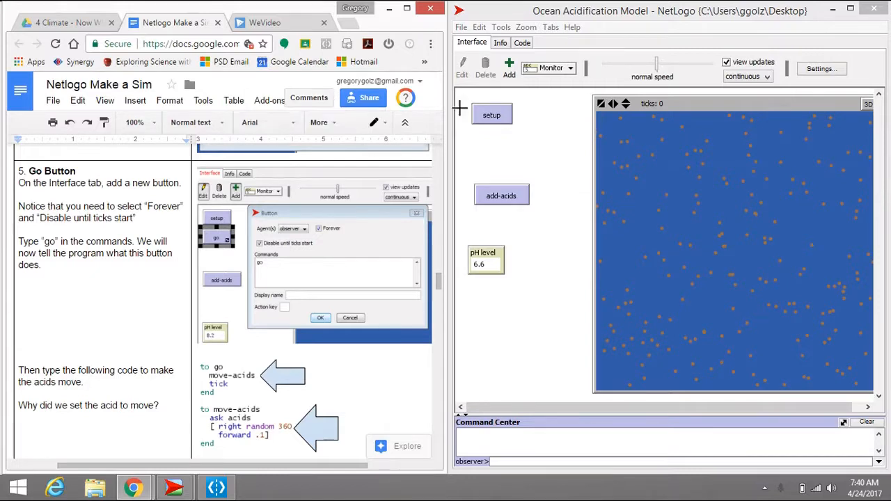
Add a 'go' button that runs the go command with Forever ticked
{"action": "left_click", "coordinate": [571, 68]}
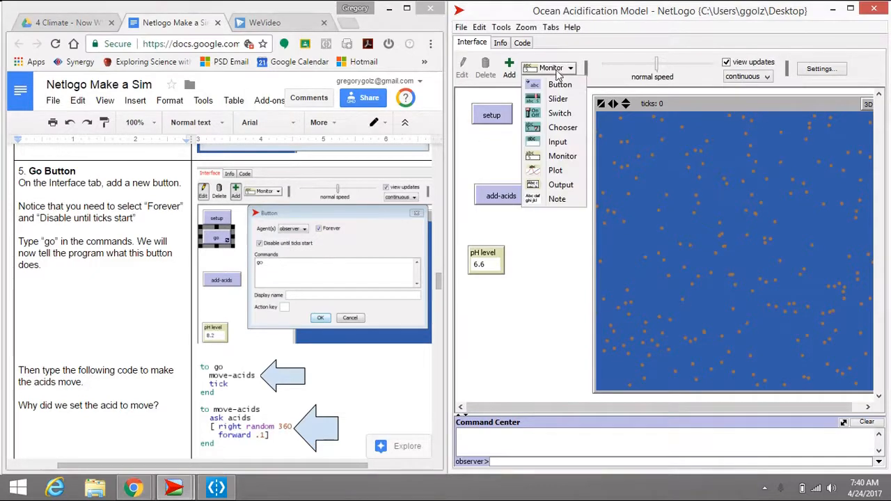
{"action": "left_click", "coordinate": [559, 84]}
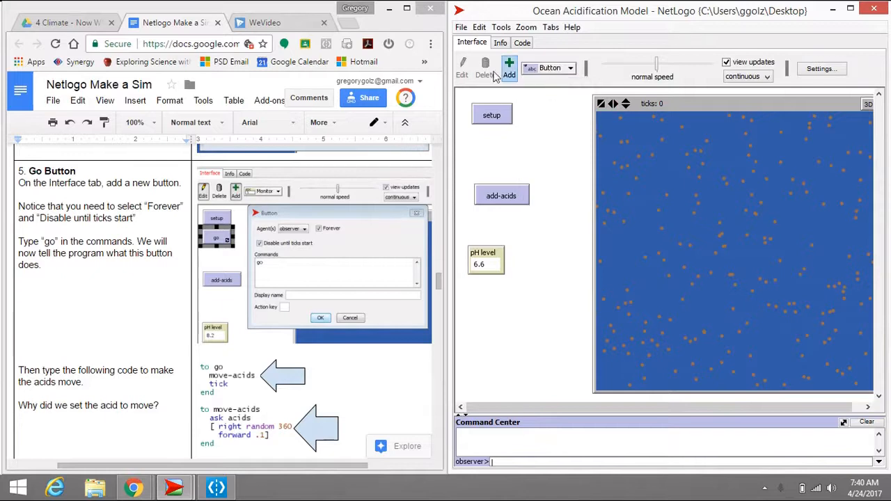
{"action": "left_click", "coordinate": [509, 68]}
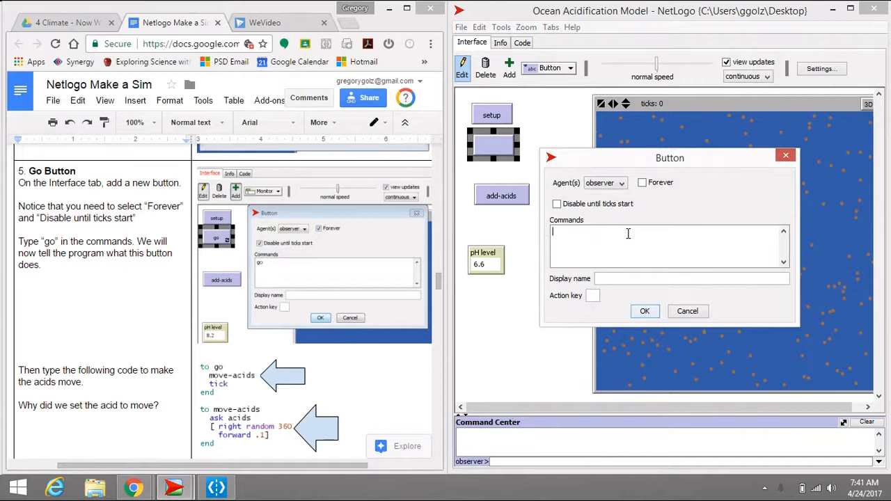
{"action": "type", "text": "go"}
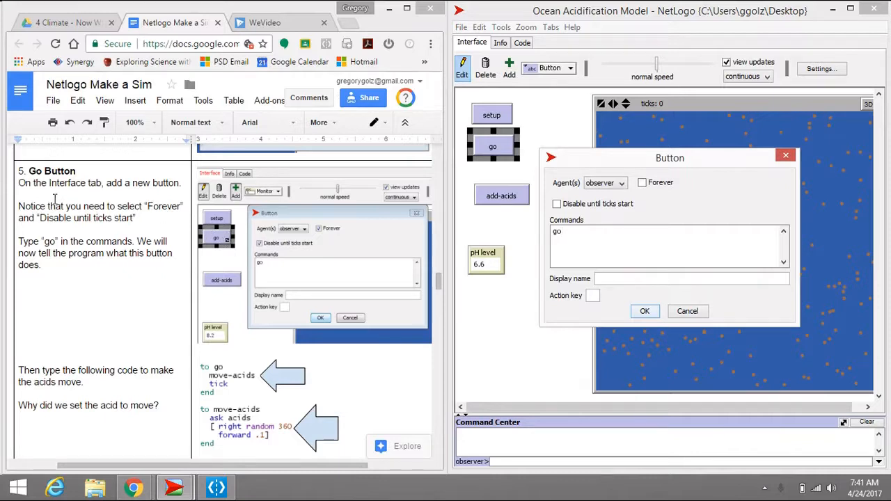
{"action": "left_click_drag", "start_coordinate": [18, 206], "coordinate": [135, 218]}
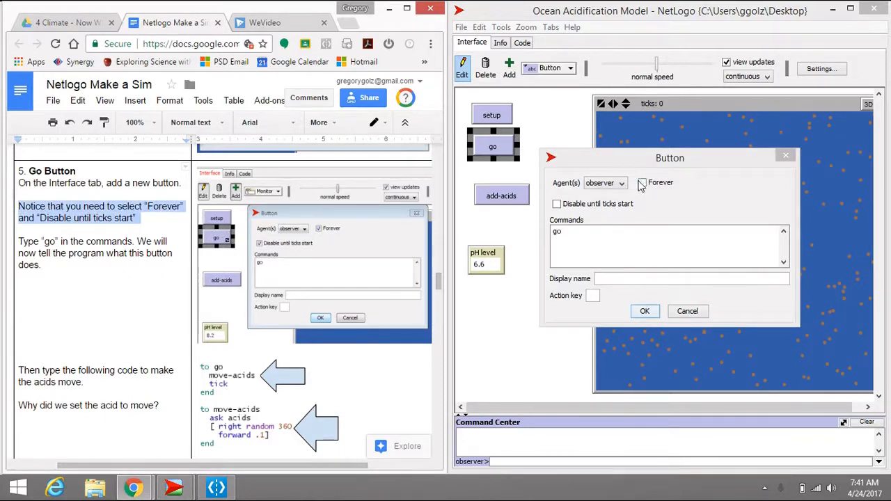
{"action": "left_click", "coordinate": [642, 183]}
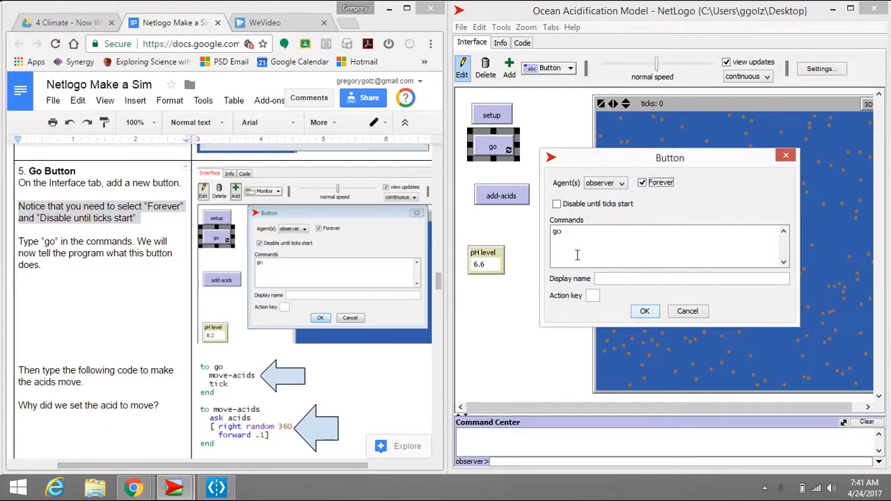
{"action": "mouse_move", "coordinate": [609, 221]}
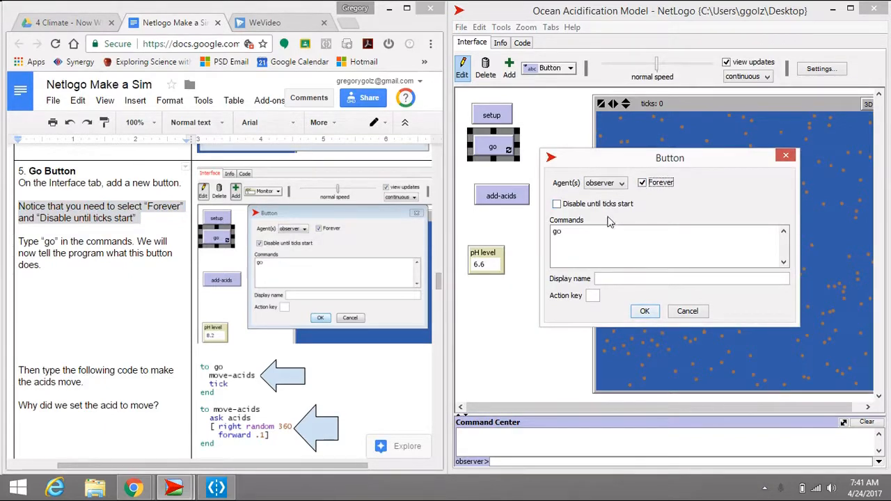
{"action": "mouse_move", "coordinate": [552, 285]}
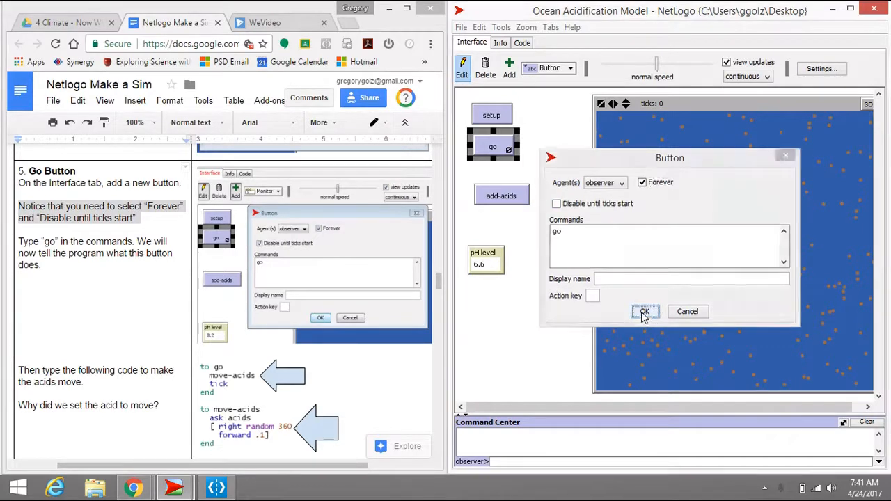
{"action": "left_click", "coordinate": [644, 311]}
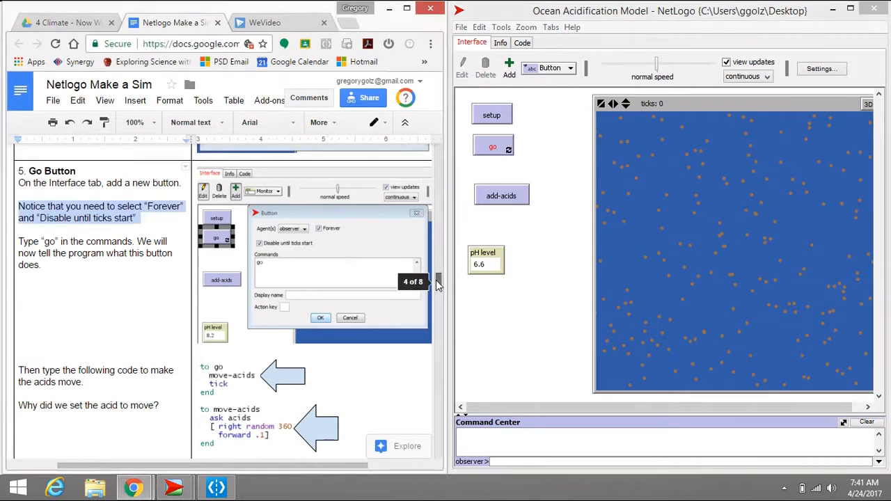
{"action": "scroll", "scroll_direction": "down", "scroll_amount": 3}
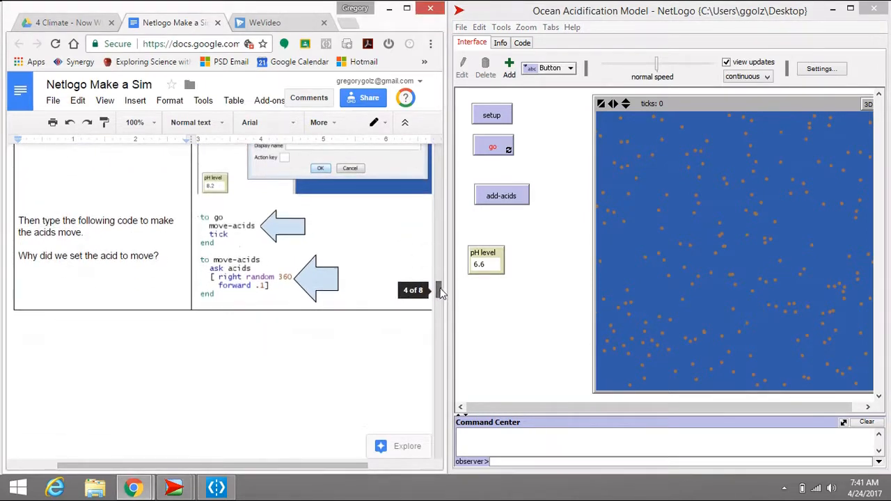
Write the go and move-acids procedures, then add acids and run go so they move
{"action": "left_click", "coordinate": [521, 43]}
{"action": "type", "text": "ask aci"}
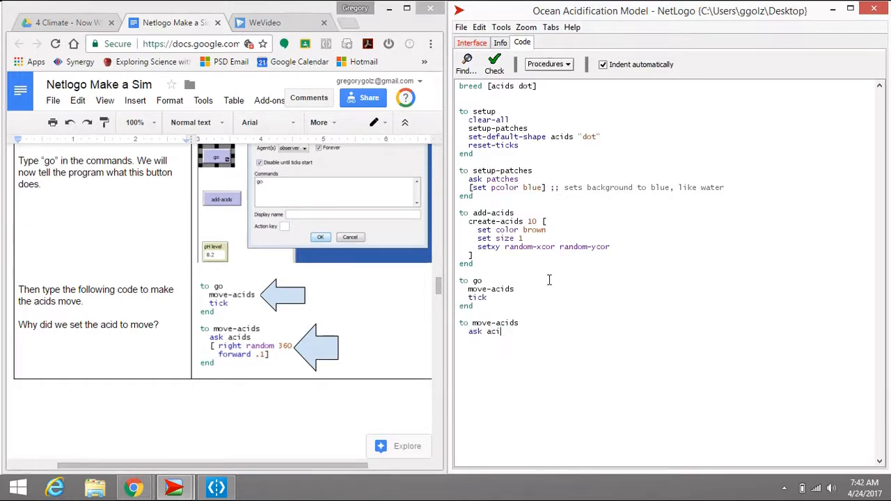
{"action": "type", "text": "ds"}
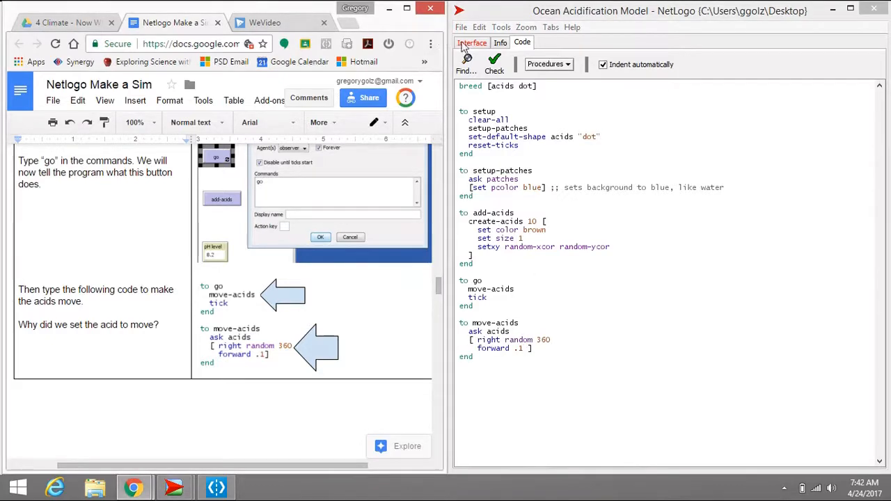
{"action": "left_click", "coordinate": [471, 42]}
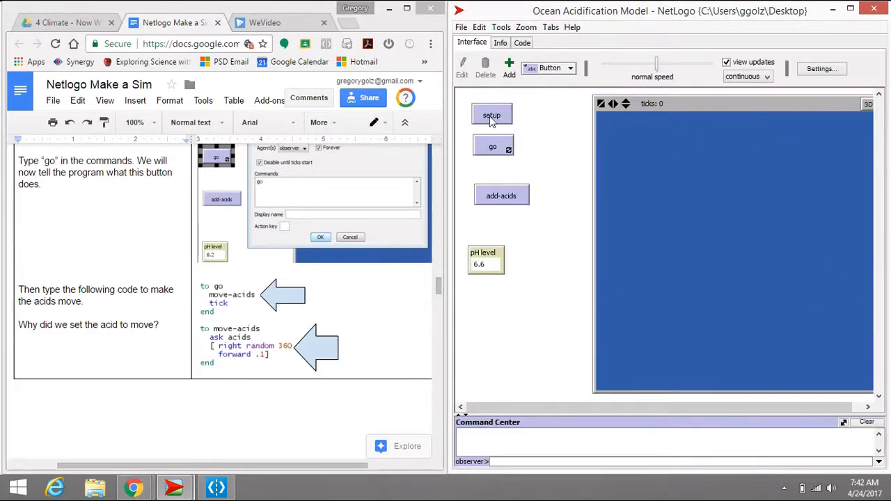
{"action": "left_click", "coordinate": [501, 196]}
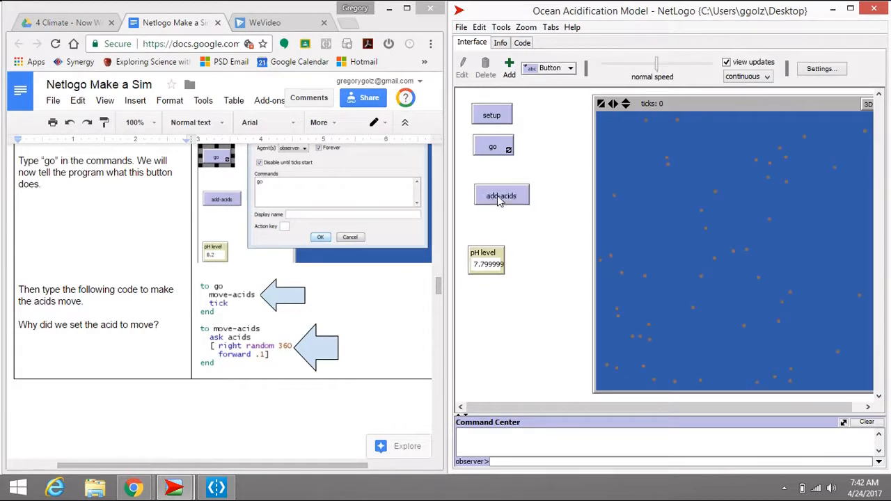
{"action": "left_click", "coordinate": [492, 147]}
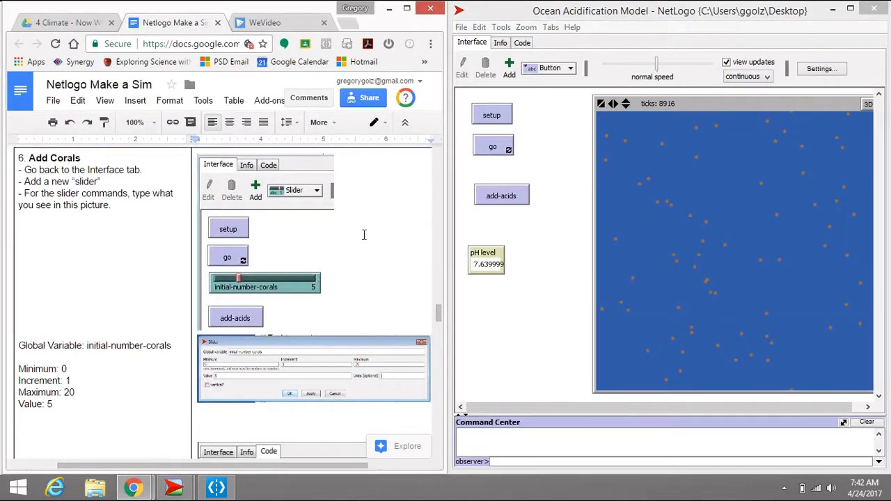
{"action": "mouse_move", "coordinate": [481, 207]}
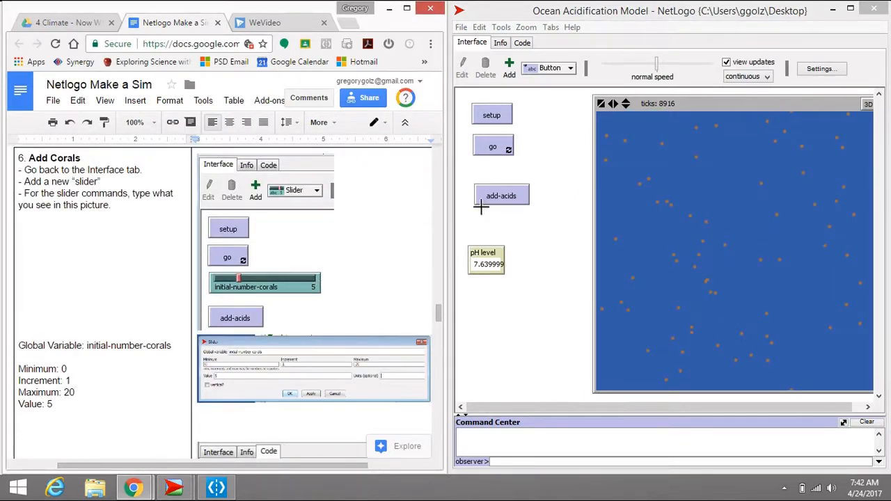
Move the add-acids button and add an initial-number-corals slider, 0–20 in steps of 1, value 5
{"action": "right_click", "coordinate": [501, 196]}
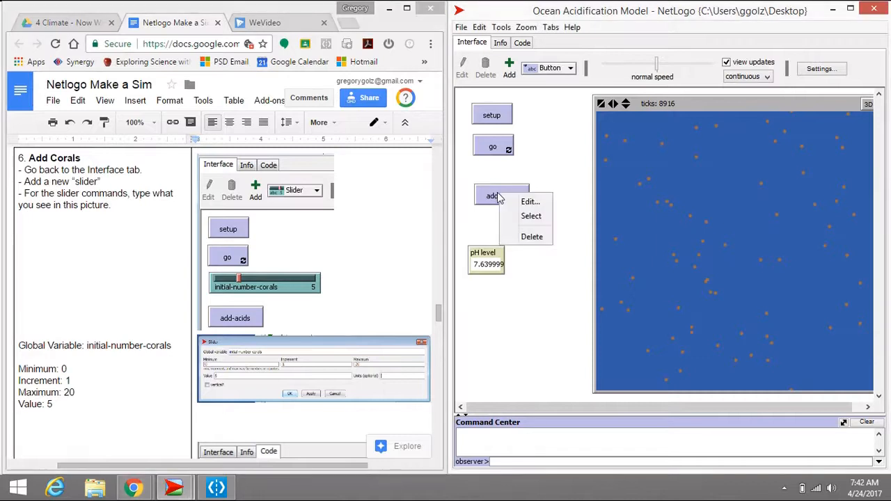
{"action": "mouse_move", "coordinate": [531, 216]}
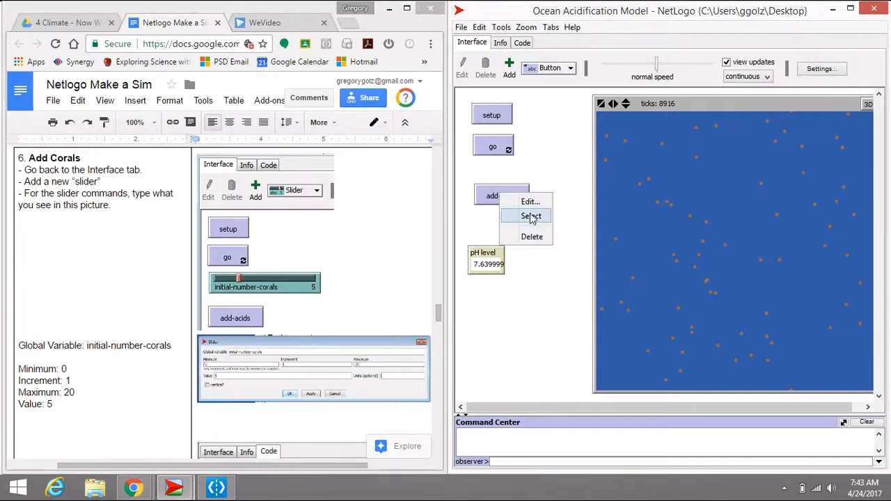
{"action": "left_click", "coordinate": [532, 215]}
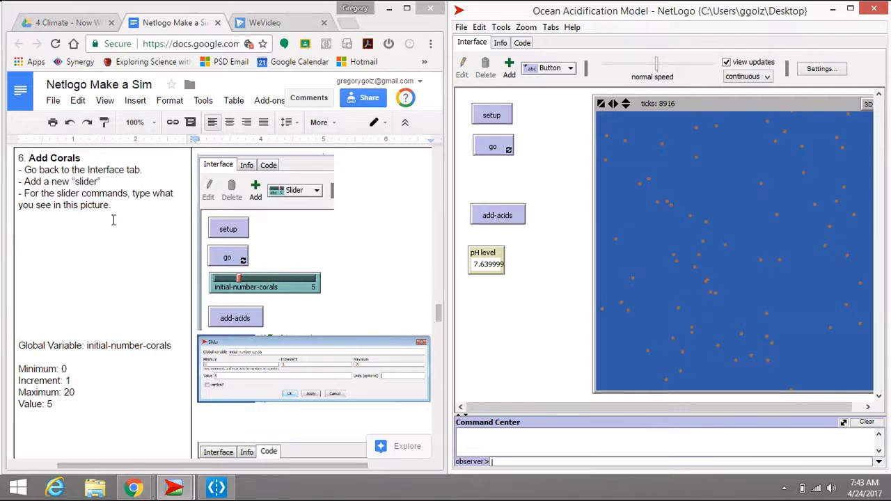
{"action": "left_click", "coordinate": [570, 69]}
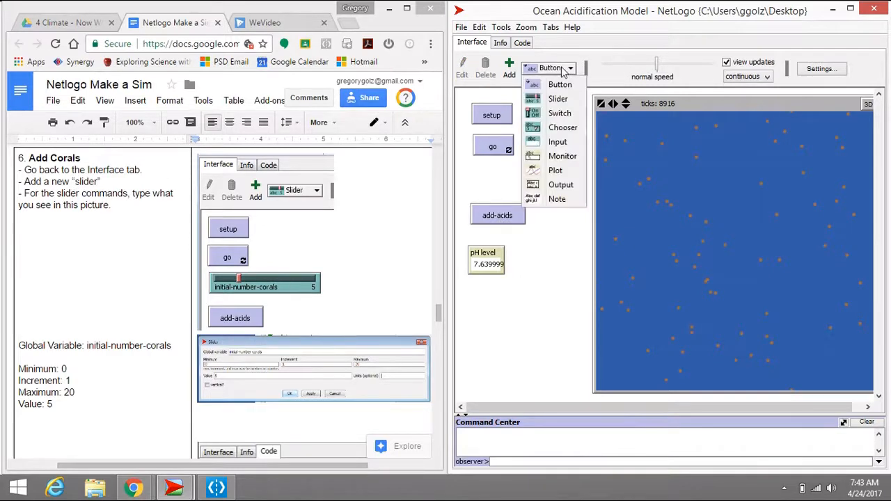
{"action": "left_click", "coordinate": [558, 98]}
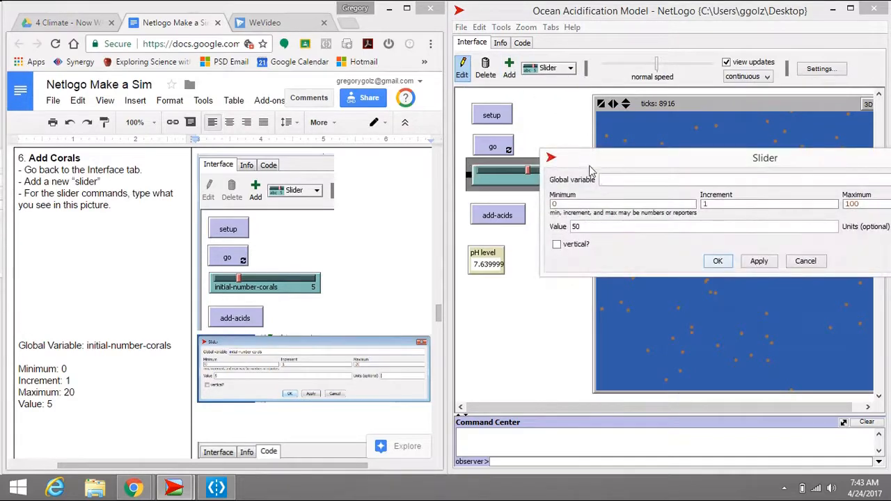
{"action": "mouse_move", "coordinate": [267, 364]}
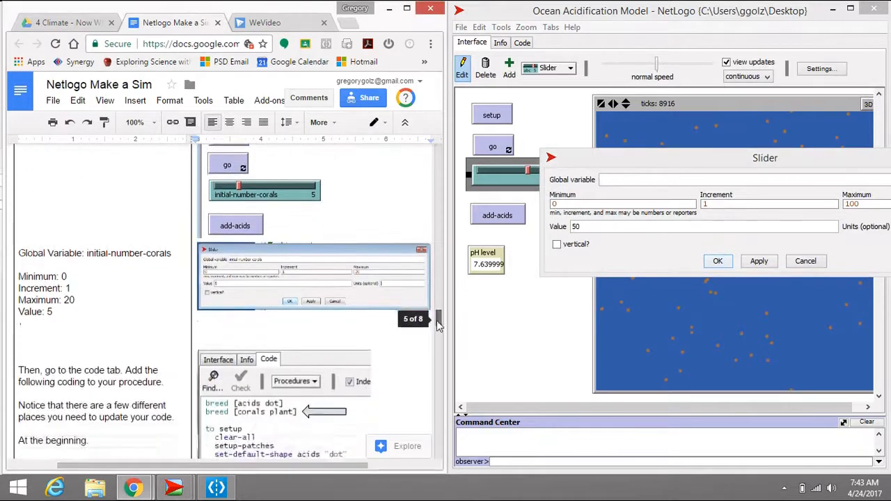
{"action": "scroll", "scroll_direction": "down", "scroll_amount": 3}
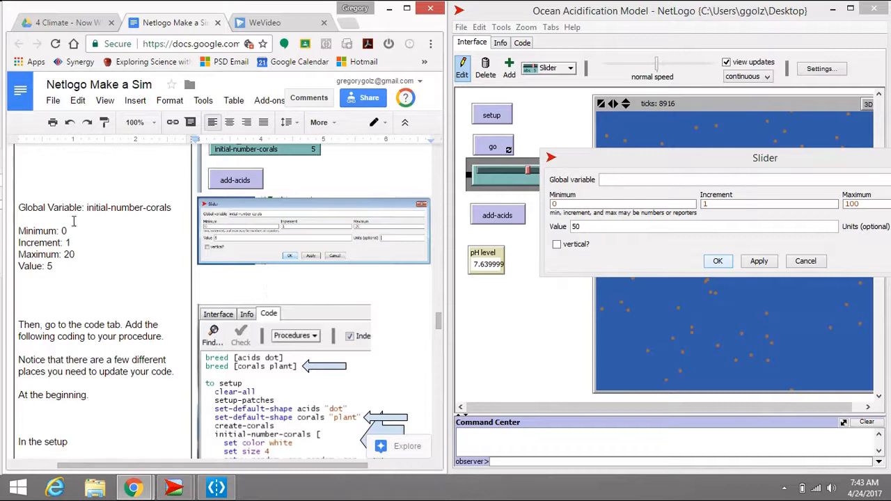
{"action": "type", "text": "initial-number-corals"}
{"action": "type", "text": "5"}
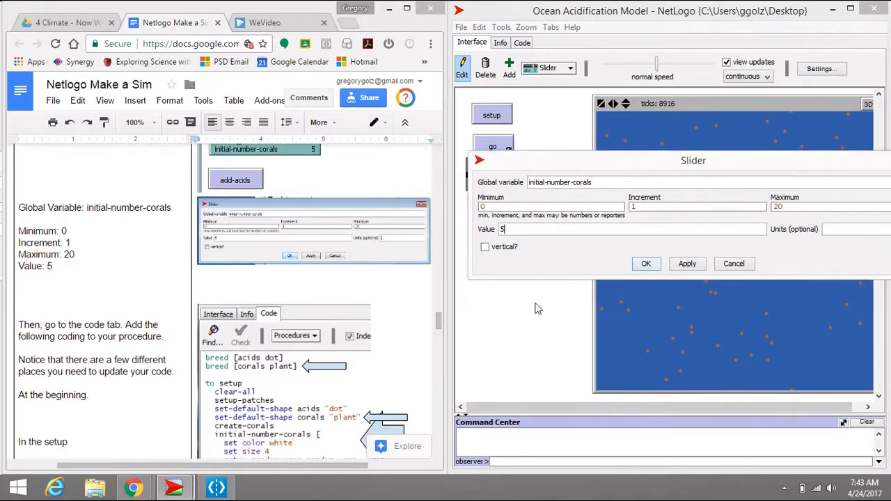
{"action": "left_click", "coordinate": [646, 263]}
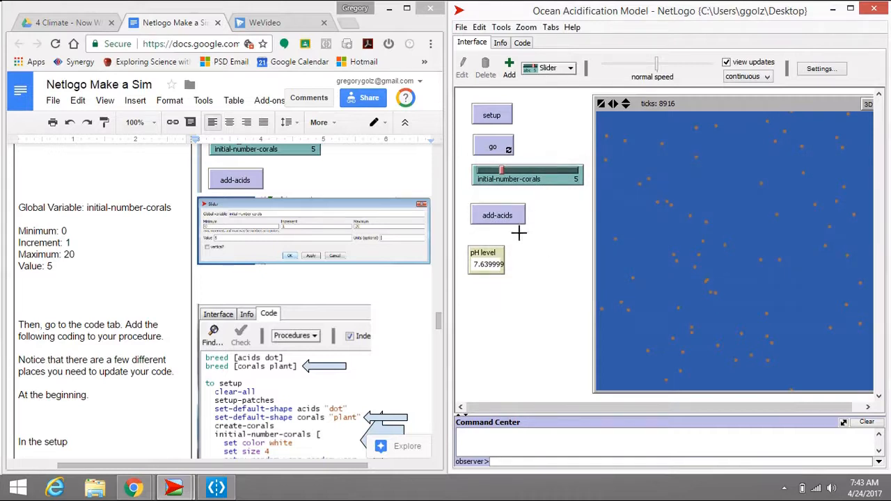
{"action": "mouse_move", "coordinate": [418, 274]}
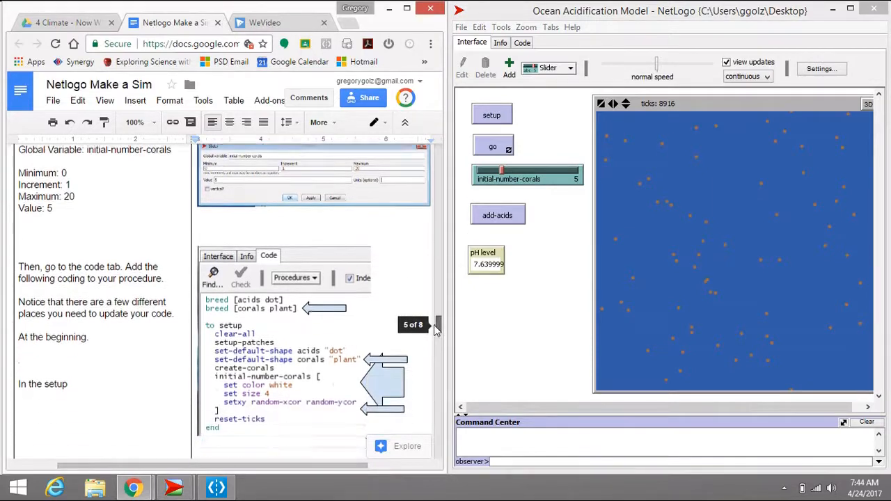
Make setup create initial-number-corals white, size-4, plant-shaped corals at random positions
{"action": "scroll", "scroll_direction": "down", "scroll_amount": 3}
{"action": "type", "text": "s"}
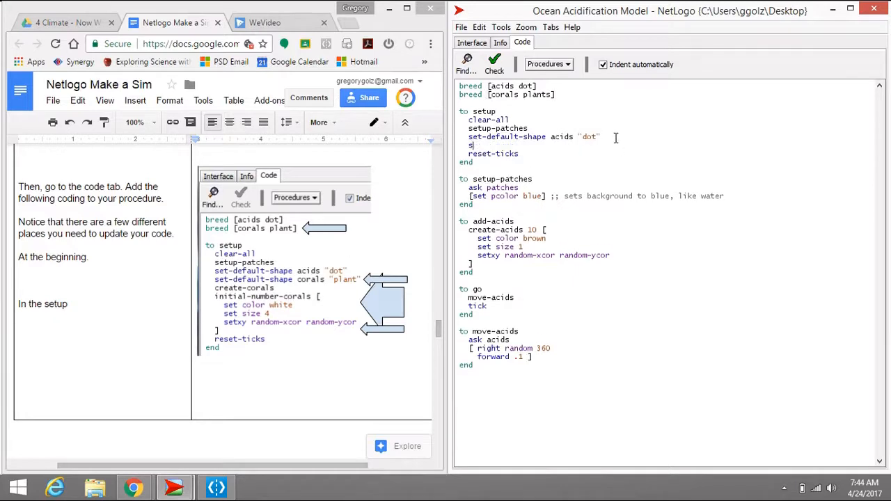
{"action": "type", "text": "et-default-shape corals \"plant\""}
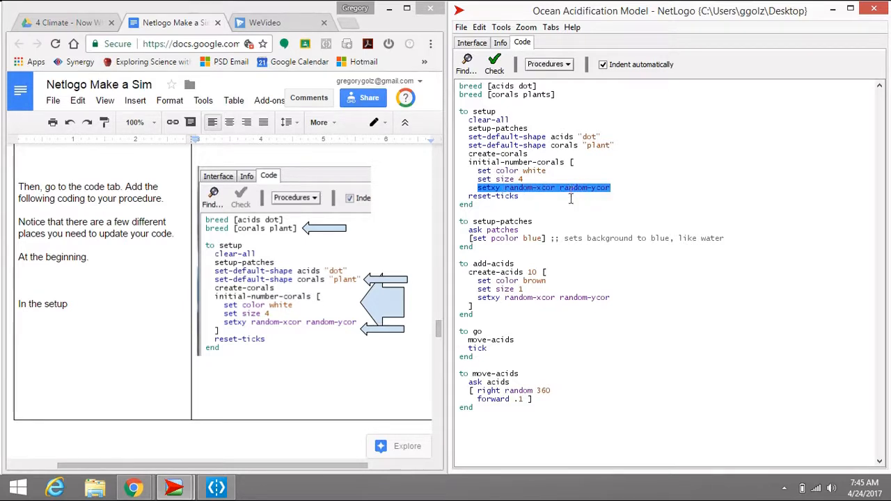
{"action": "mouse_move", "coordinate": [564, 193]}
{"action": "type", "text": "]"}
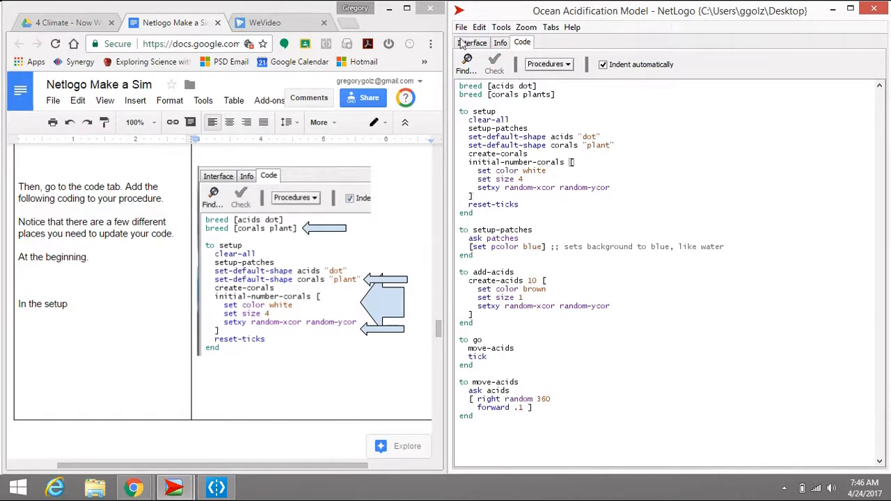
Reset the ocean to place five white corals, then release acid dots around them
{"action": "left_click", "coordinate": [472, 42]}
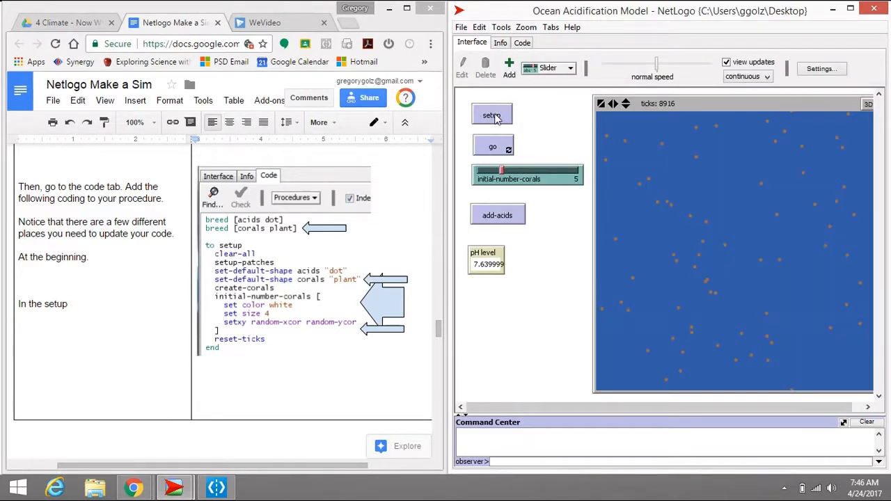
{"action": "left_click", "coordinate": [492, 115]}
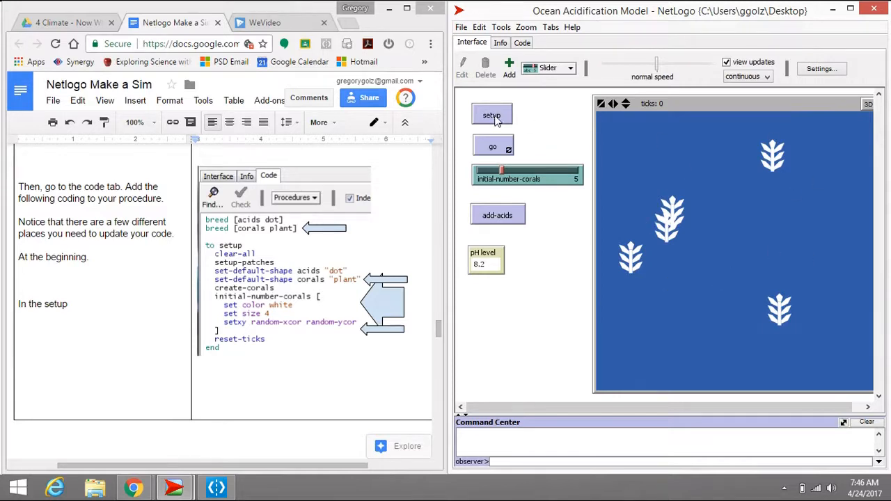
{"action": "left_click", "coordinate": [492, 115]}
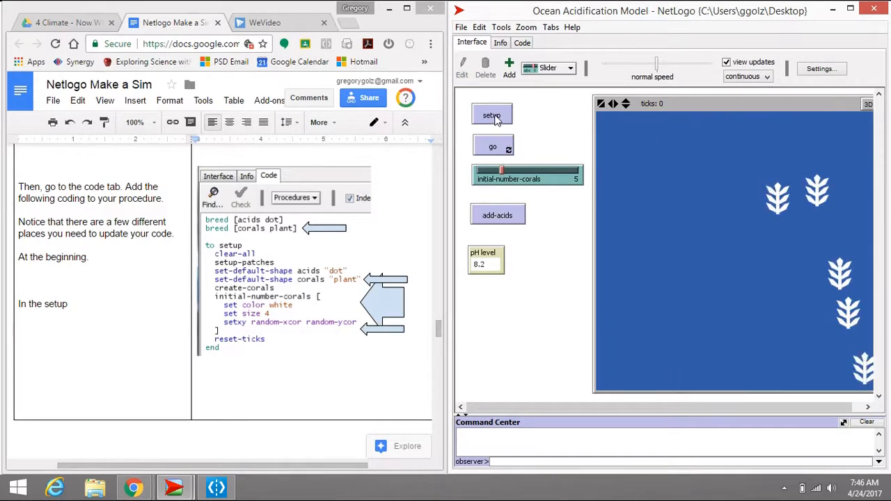
{"action": "left_click", "coordinate": [492, 115]}
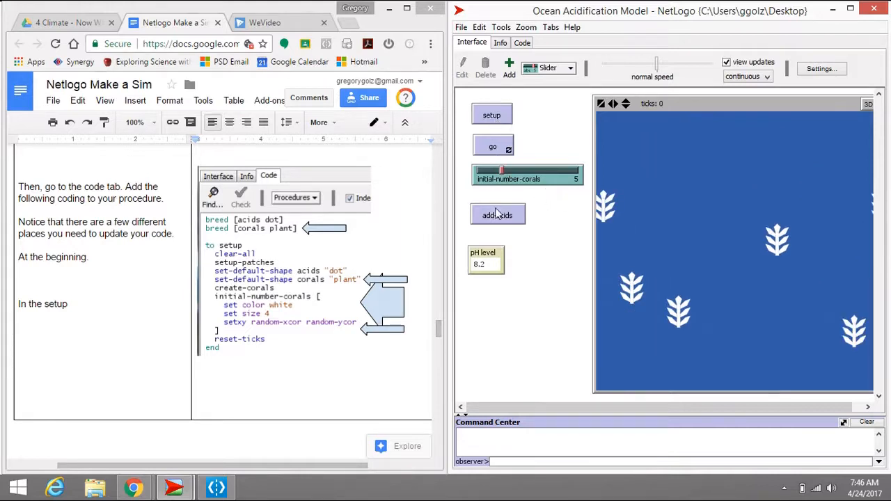
{"action": "left_click", "coordinate": [497, 214]}
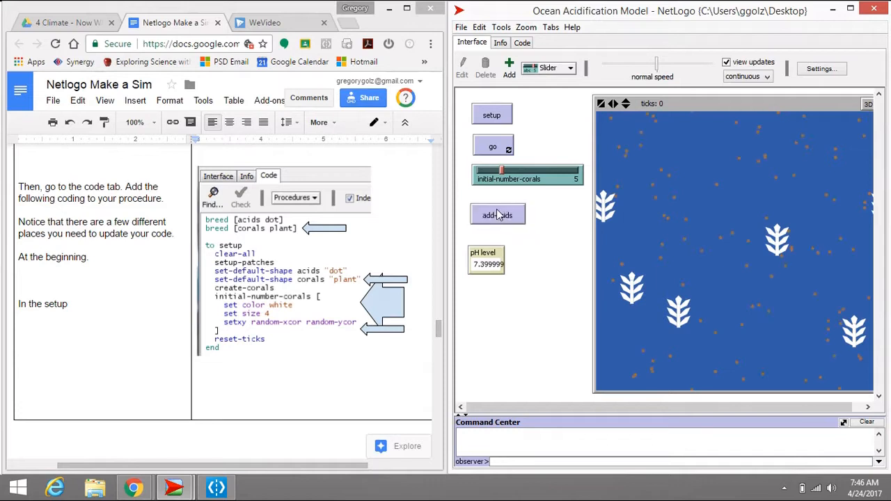
{"action": "left_click", "coordinate": [493, 146]}
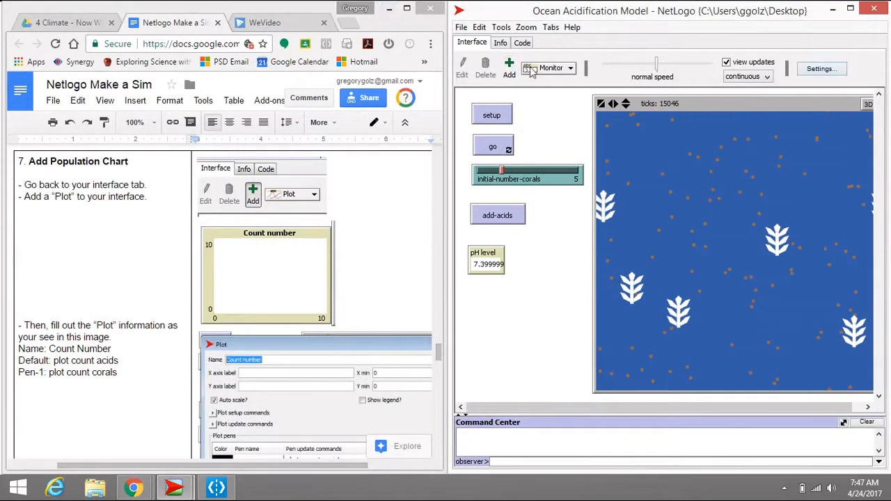
Add a 'Count number' plot and run the model past 18000 ticks before stopping it
{"action": "left_click", "coordinate": [571, 67]}
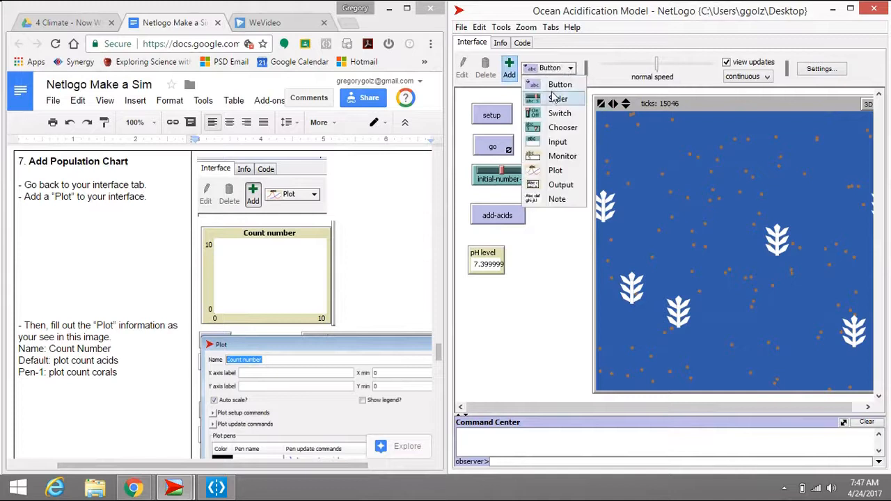
{"action": "left_click", "coordinate": [556, 169]}
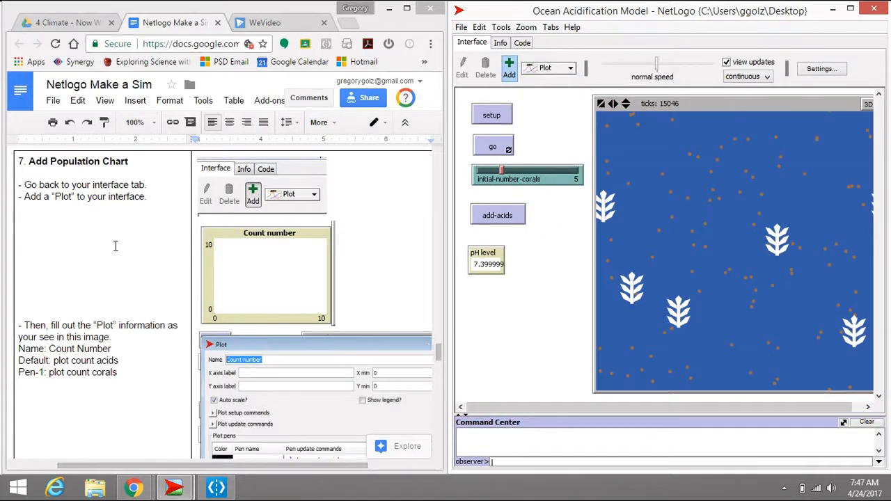
{"action": "mouse_move", "coordinate": [481, 289]}
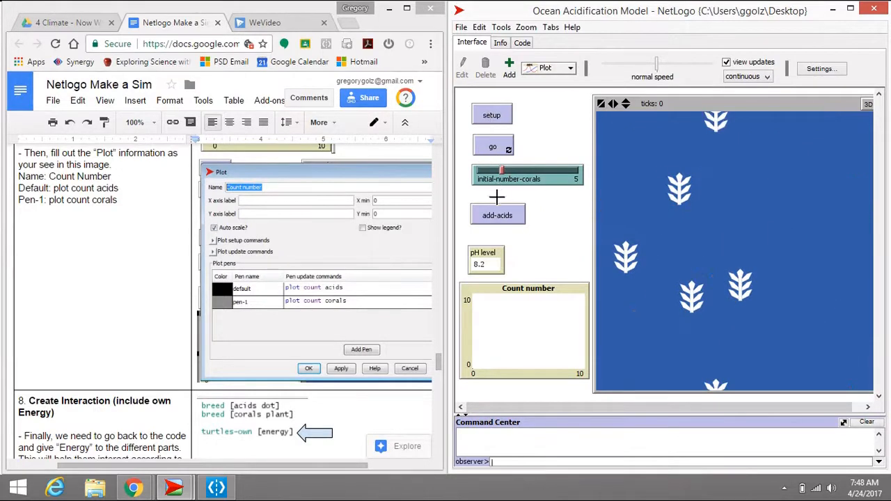
{"action": "left_click", "coordinate": [492, 146]}
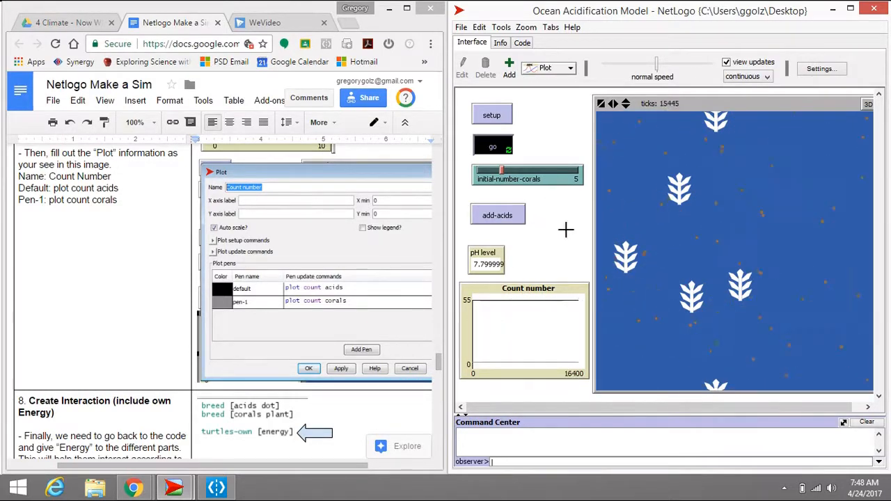
{"action": "left_click", "coordinate": [492, 146]}
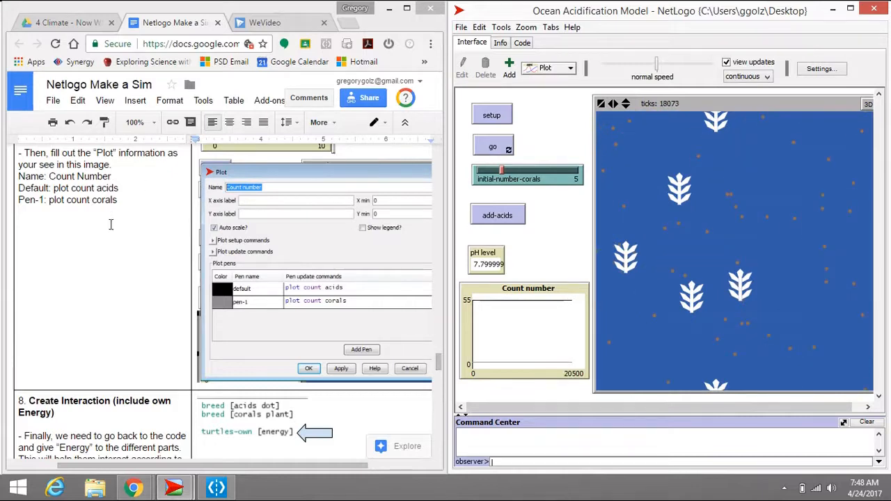
{"action": "scroll", "scroll_direction": "down", "scroll_amount": 3}
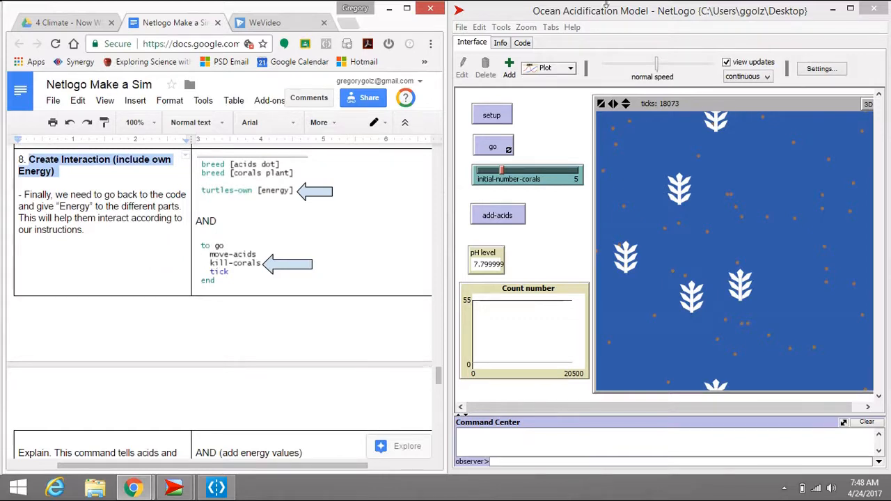
Declare turtles-own [energy], give acids energy 1, and have go call a new kill-corals procedure
{"action": "left_click", "coordinate": [522, 43]}
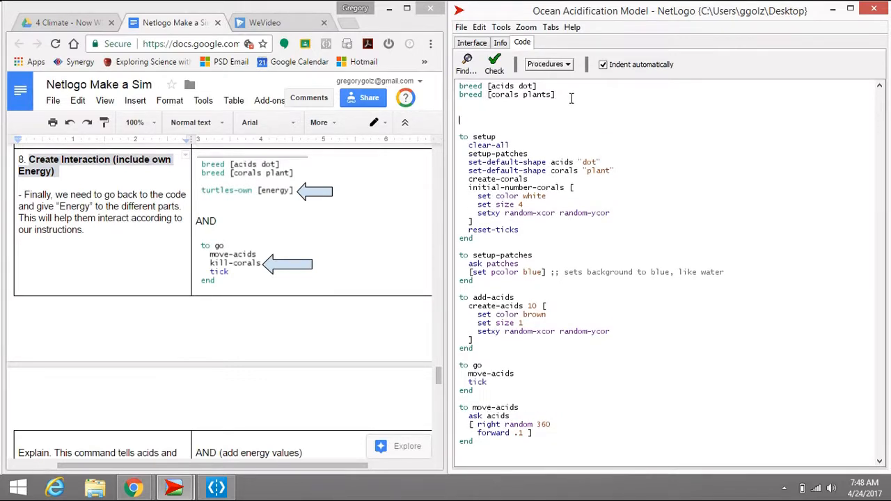
{"action": "type", "text": "tu"}
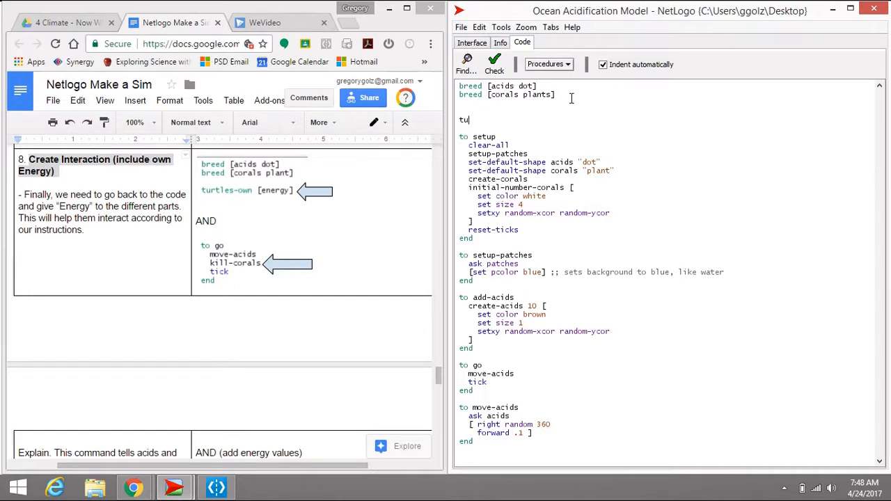
{"action": "type", "text": "rtles-own [energy"}
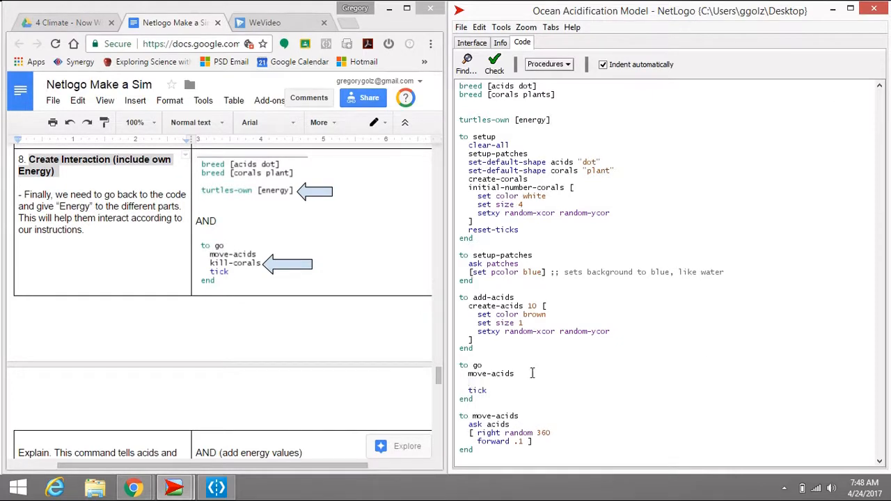
{"action": "scroll", "scroll_direction": "down", "scroll_amount": 3}
{"action": "type", "text": "[ if any? corals-here"}
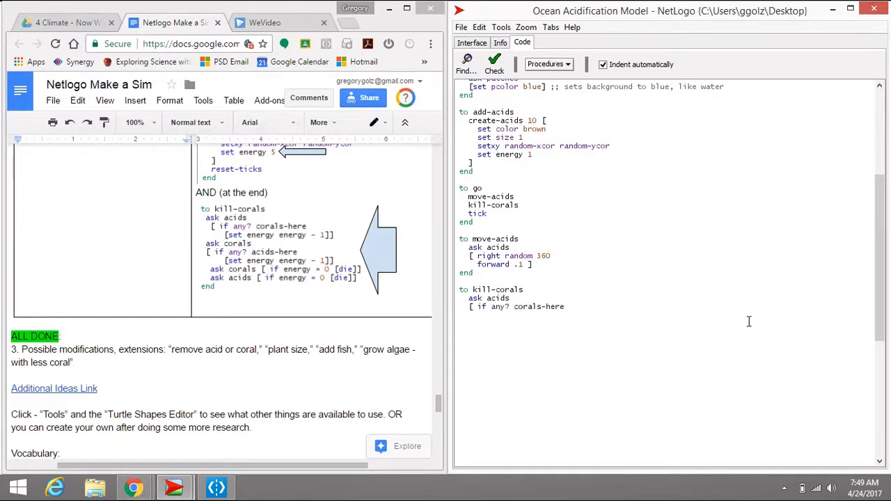
Finish kill-corals so acids and corals lose 1 energy on contact and die at 0, then review its checks
{"action": "type", "text": "[set energy energy -1 ]]"}
{"action": "type", "text": "ask acids [ if energy"}
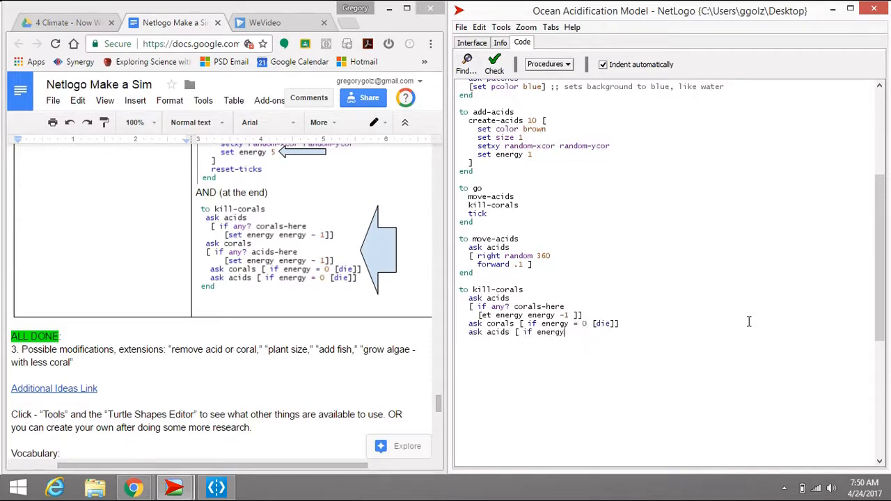
{"action": "type", "text": "= 0 [die]]"}
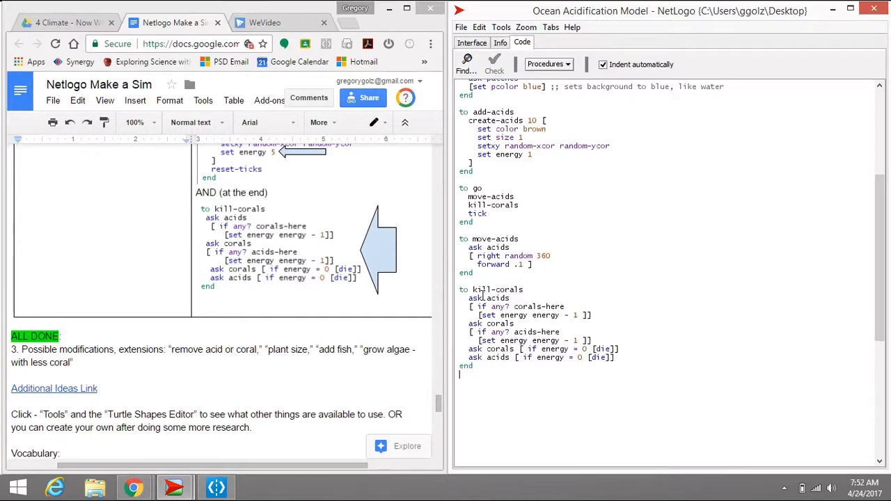
{"action": "double_click", "coordinate": [493, 205]}
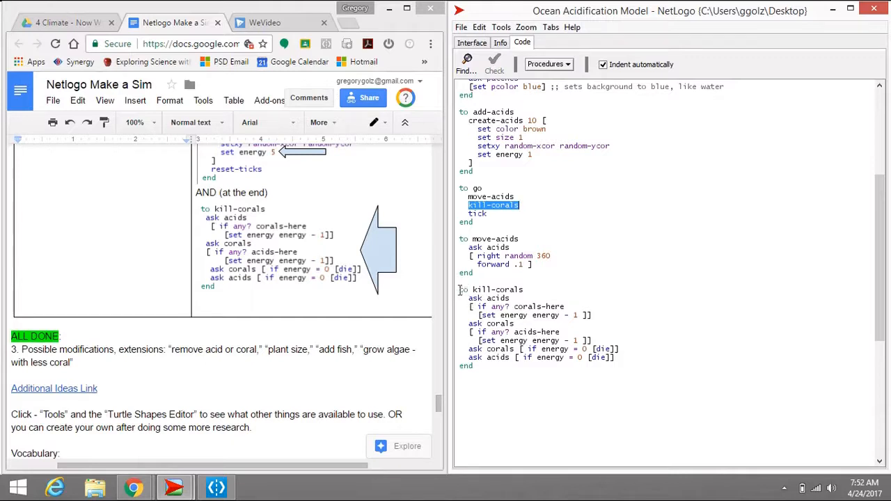
{"action": "double_click", "coordinate": [476, 298]}
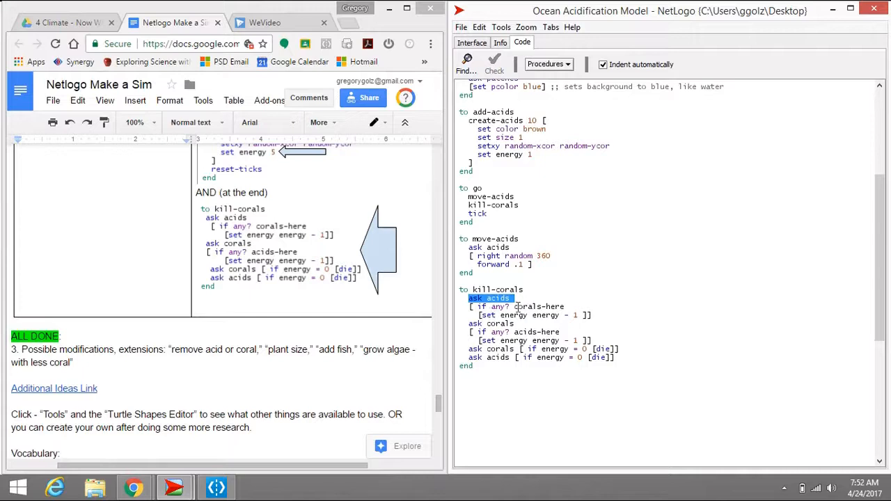
{"action": "double_click", "coordinate": [539, 306]}
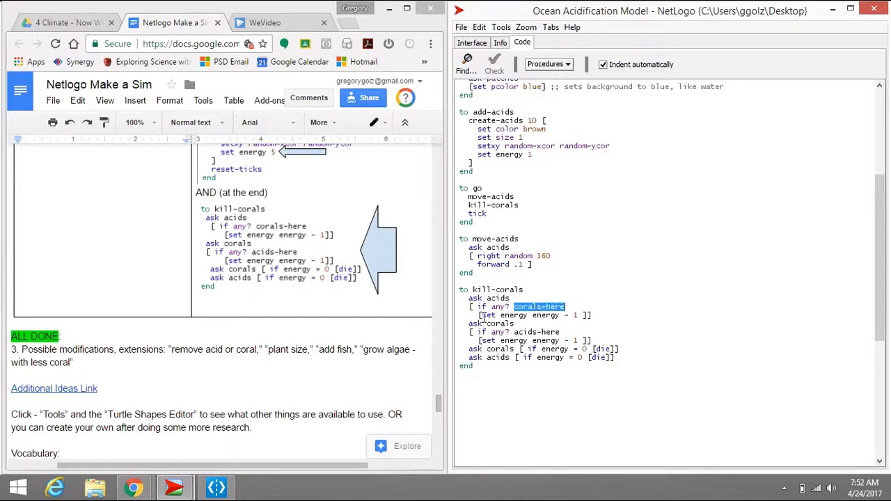
{"action": "double_click", "coordinate": [569, 316]}
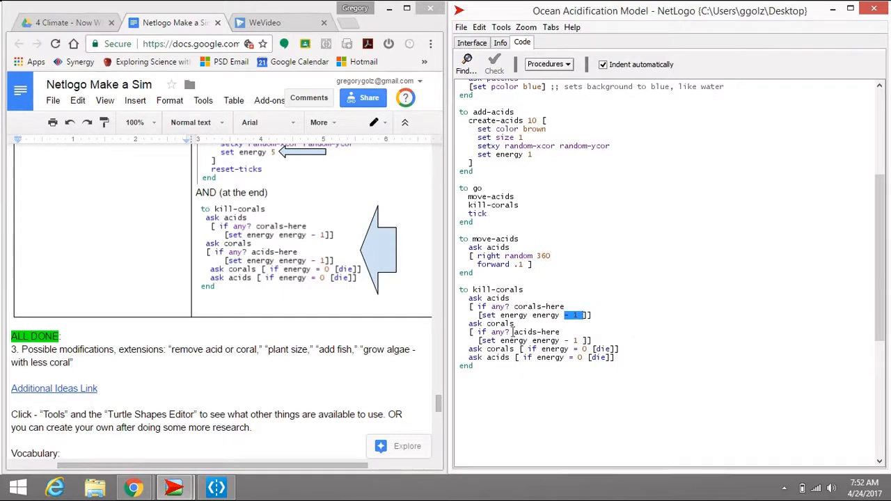
{"action": "double_click", "coordinate": [490, 323]}
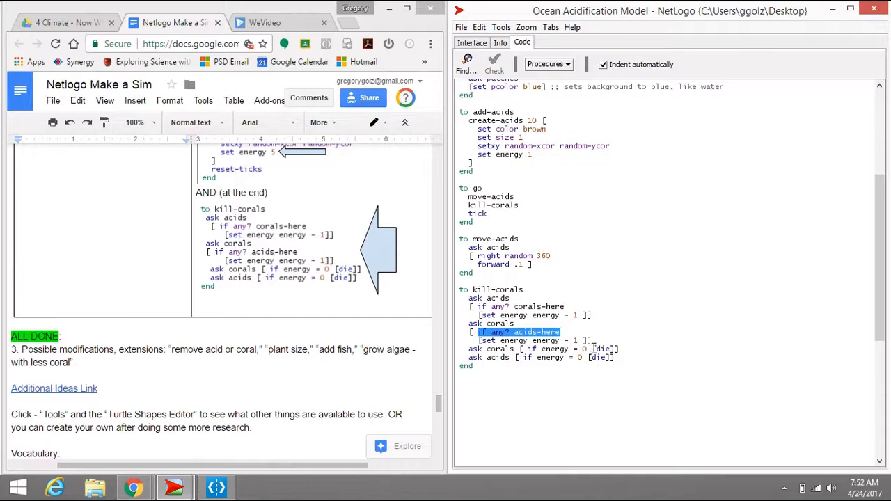
{"action": "double_click", "coordinate": [602, 349]}
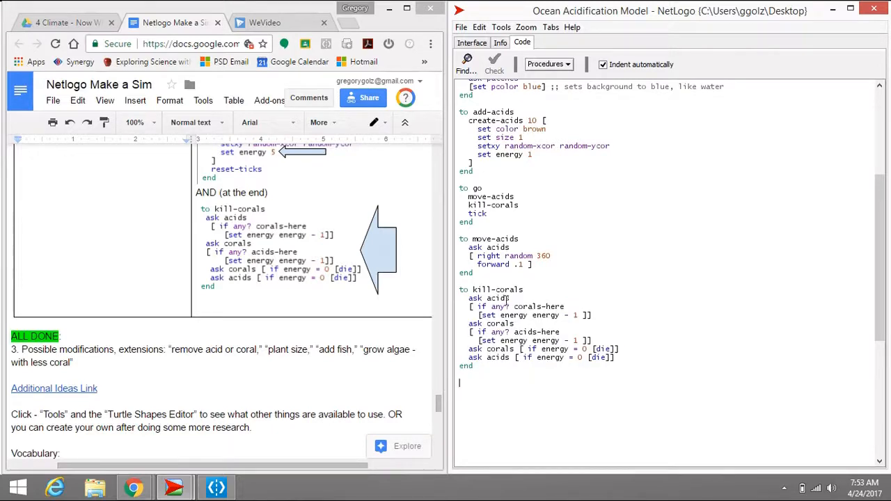
Run the model with initial-number-corals at 10 and acids added until one coral remains
{"action": "left_click", "coordinate": [472, 43]}
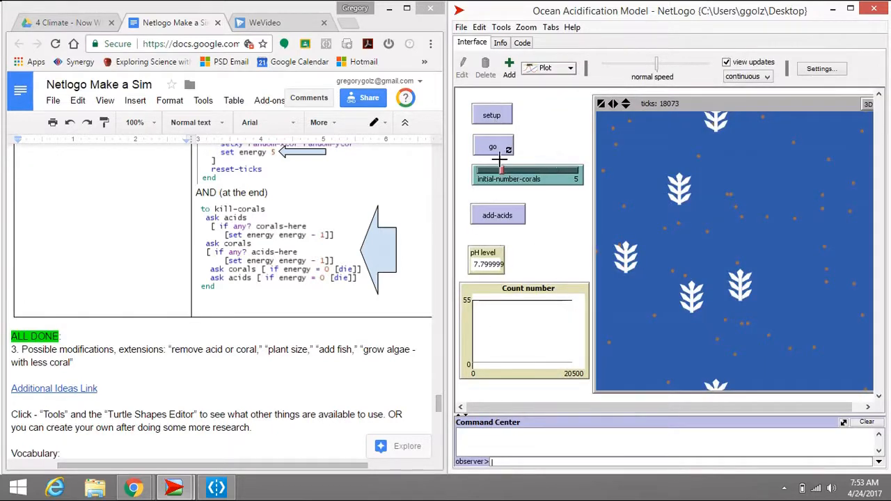
{"action": "left_click_drag", "start_coordinate": [500, 172], "coordinate": [525, 172]}
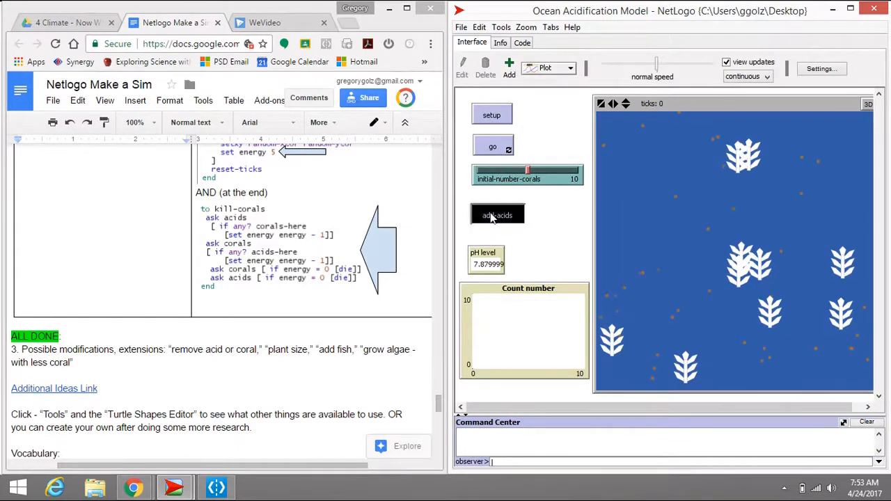
{"action": "left_click", "coordinate": [497, 214]}
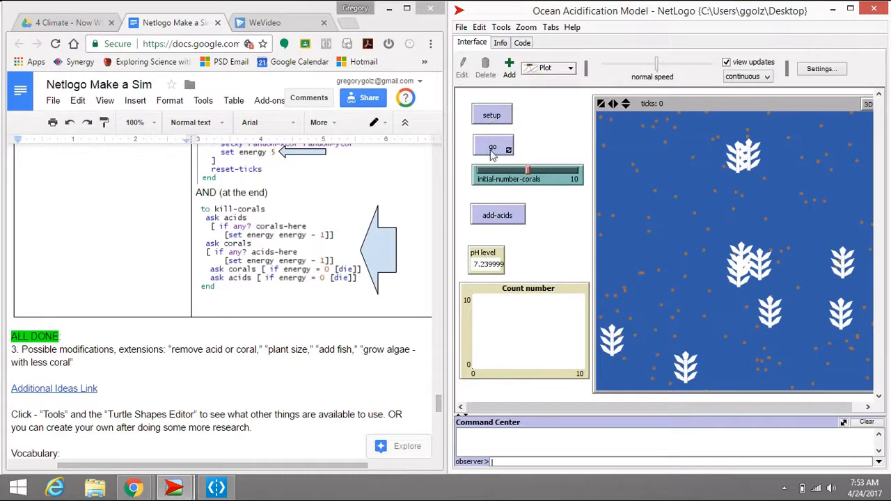
{"action": "left_click", "coordinate": [493, 146]}
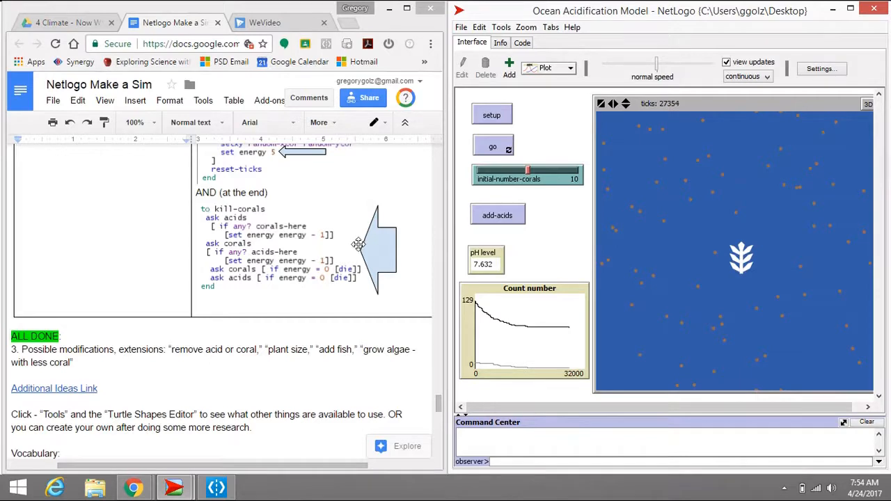
{"action": "mouse_move", "coordinate": [243, 344]}
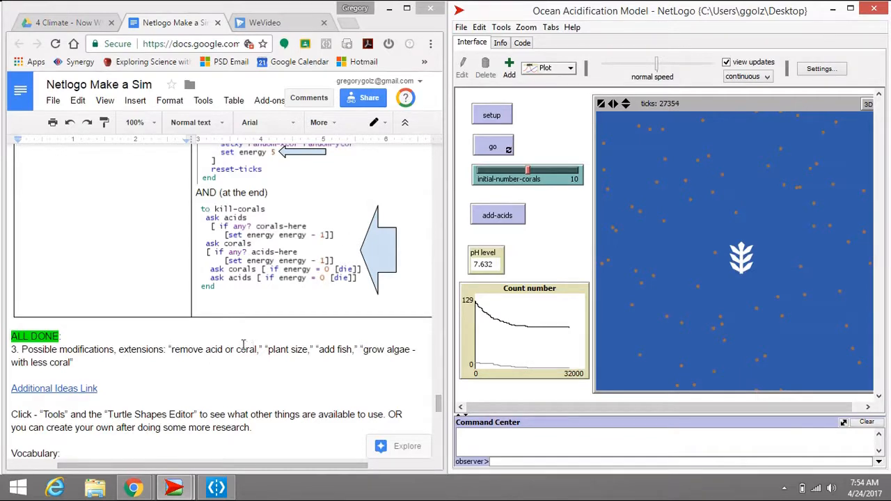
Highlight the tutorial's possible-modifications paragraph and return to the model's code editor
{"action": "scroll", "scroll_direction": "down", "scroll_amount": 3}
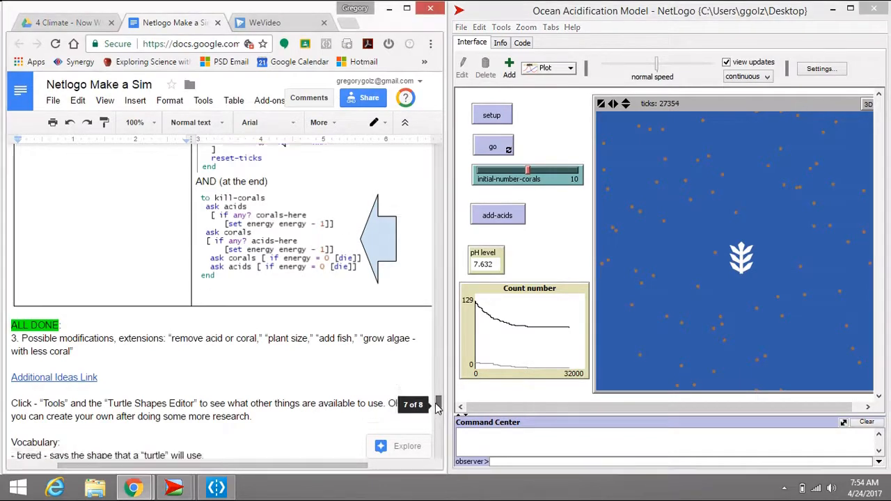
{"action": "scroll", "scroll_direction": "down", "scroll_amount": 3}
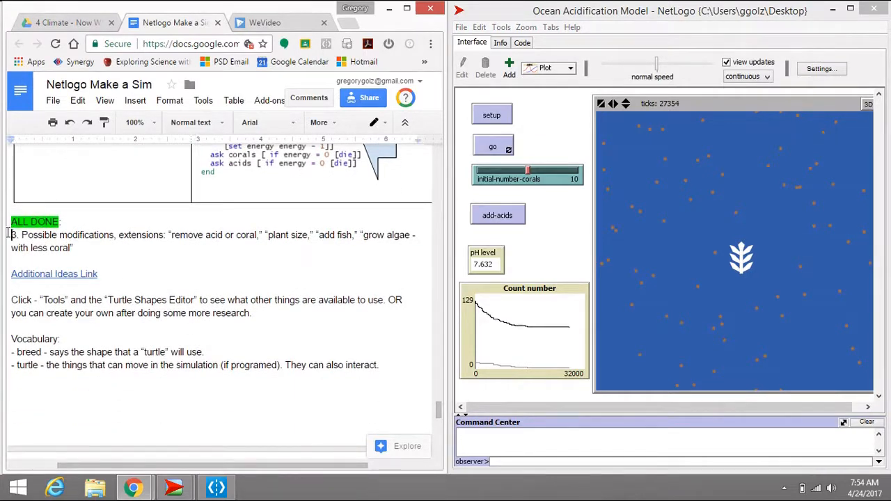
{"action": "left_click_drag", "start_coordinate": [10, 235], "coordinate": [113, 273]}
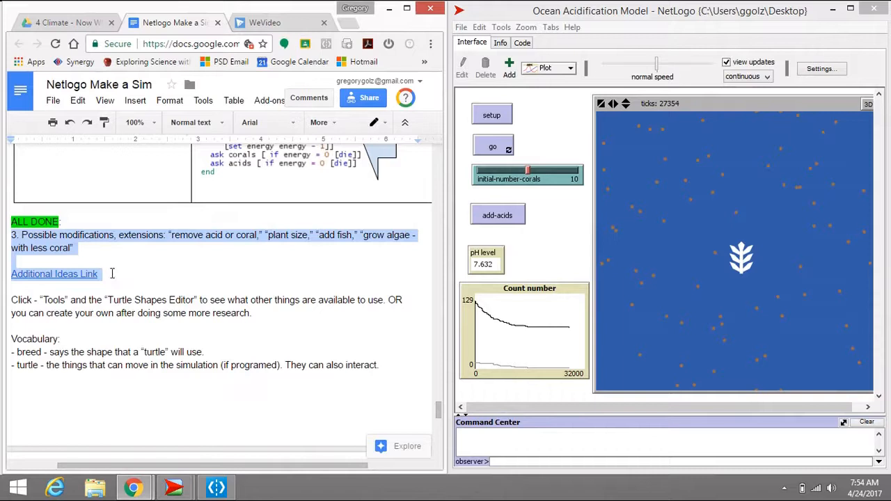
{"action": "mouse_move", "coordinate": [122, 282]}
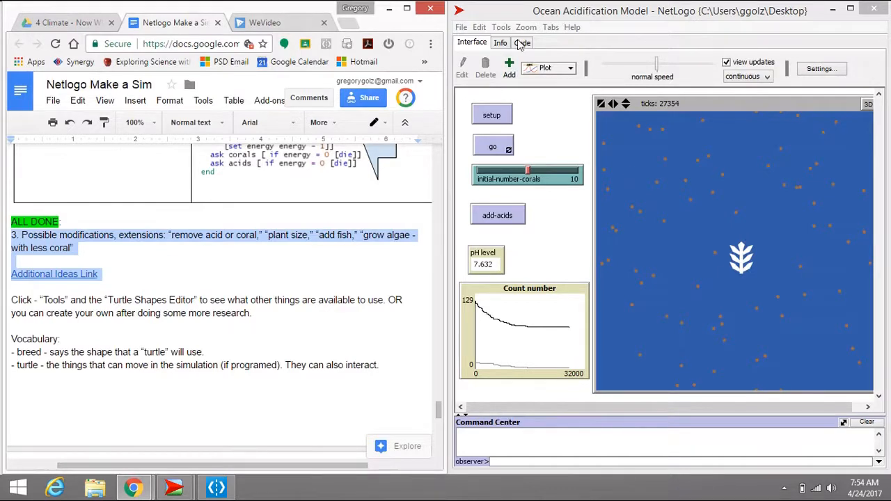
{"action": "left_click", "coordinate": [521, 43]}
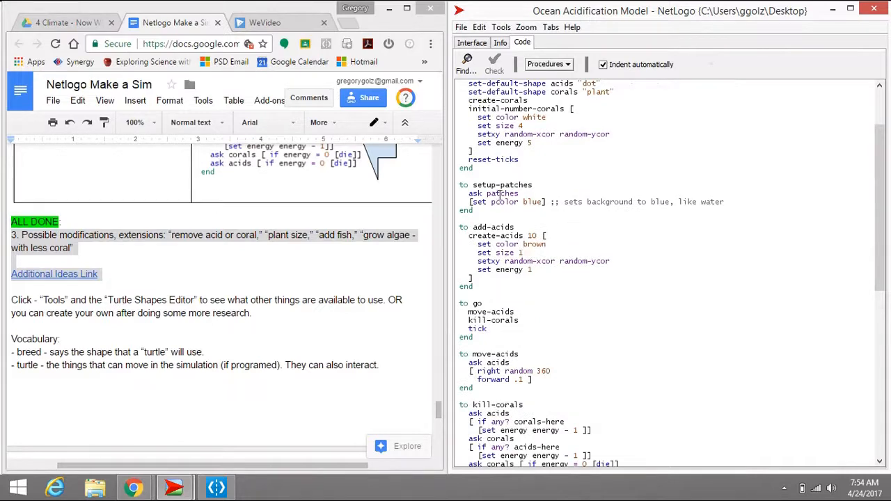
{"action": "left_click", "coordinate": [502, 27]}
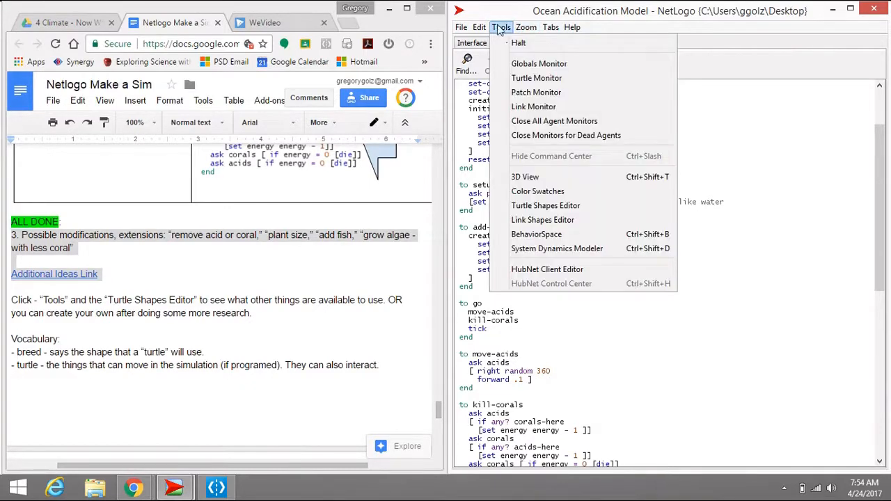
{"action": "mouse_move", "coordinate": [543, 220]}
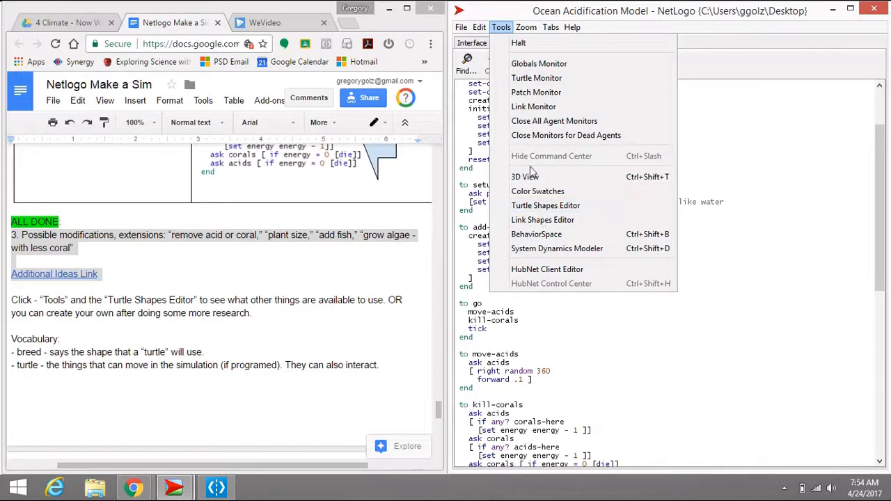
{"action": "mouse_move", "coordinate": [537, 191]}
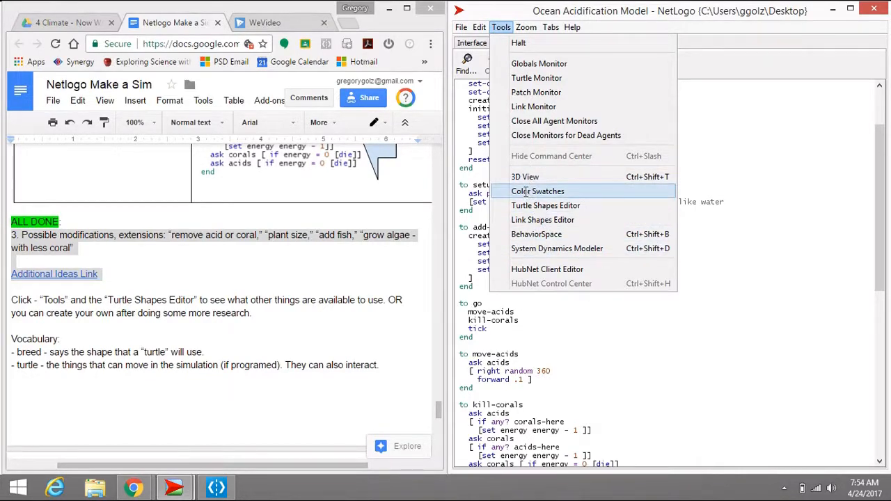
Look up yellow = 45 in Color Swatches and replace brown with 45 in add-acids
{"action": "left_click", "coordinate": [537, 190]}
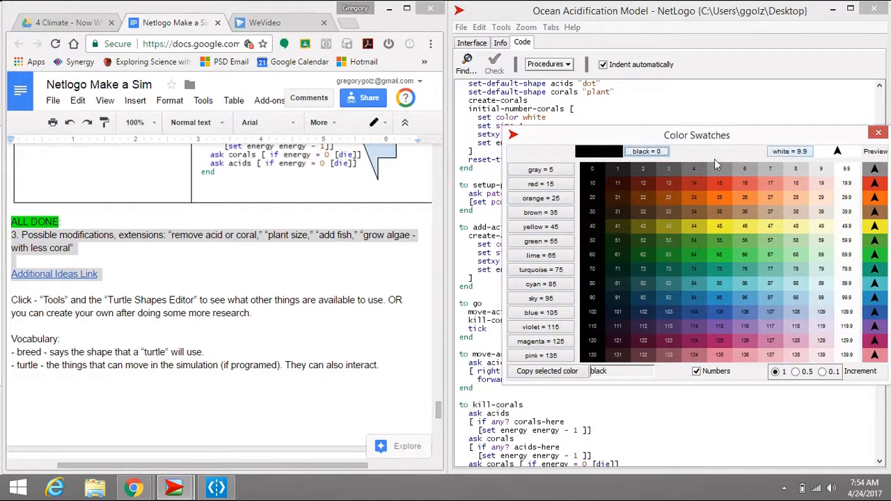
{"action": "mouse_move", "coordinate": [689, 282]}
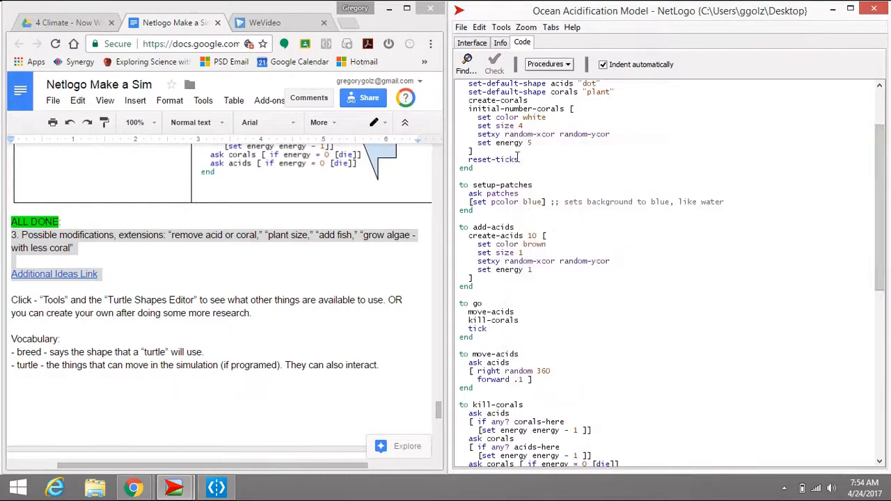
{"action": "double_click", "coordinate": [534, 244]}
{"action": "type", "text": "45"}
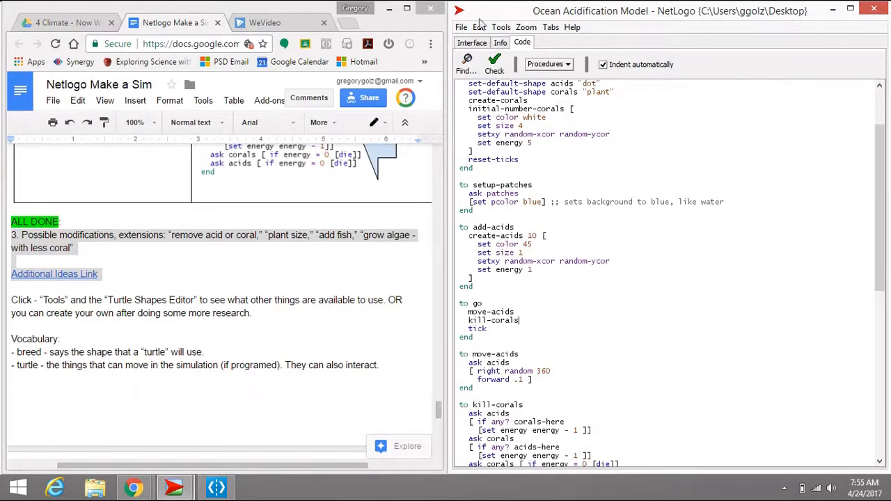
Rerun the model so yellow acid dots spread and corals die down to three
{"action": "left_click", "coordinate": [471, 43]}
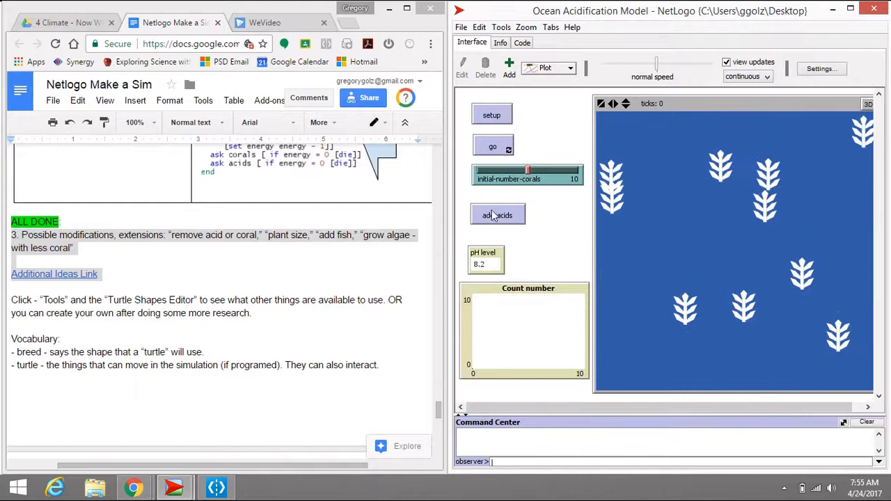
{"action": "left_click", "coordinate": [498, 215]}
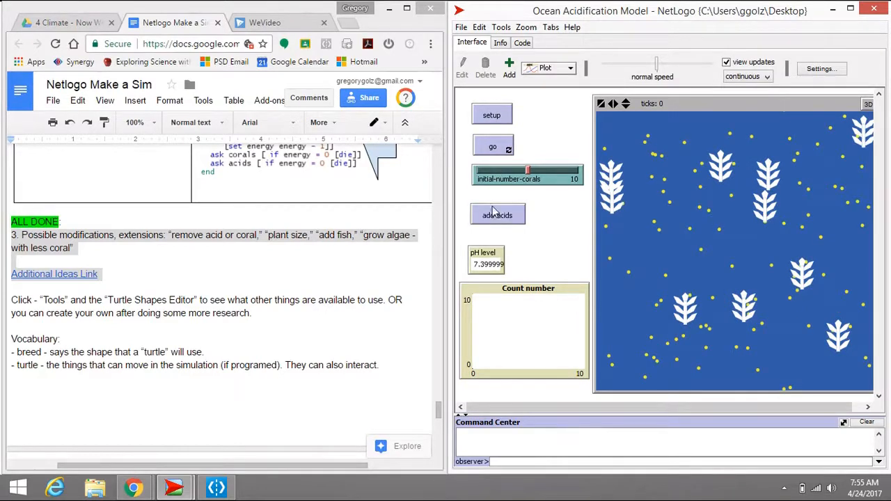
{"action": "left_click", "coordinate": [493, 146]}
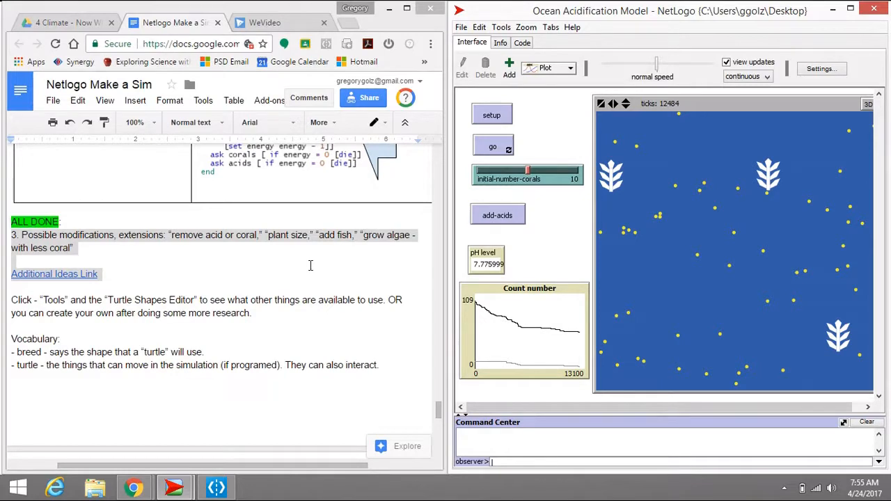
{"action": "mouse_move", "coordinate": [299, 275]}
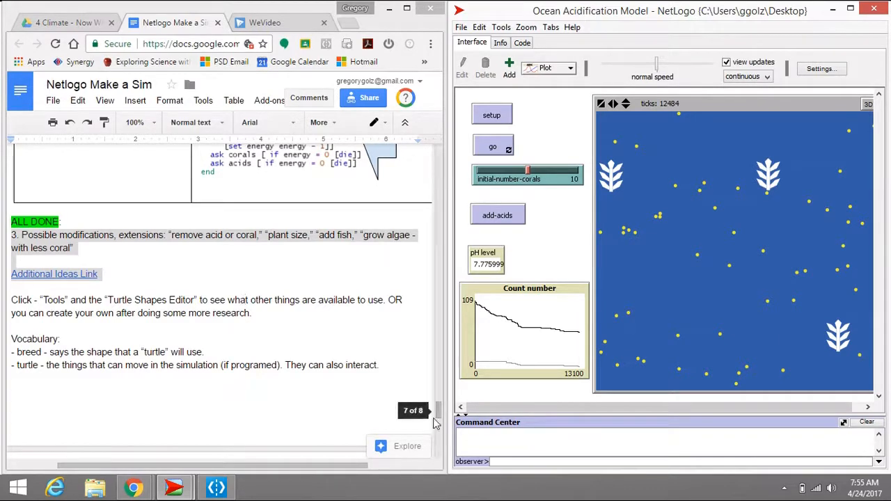
{"action": "scroll", "scroll_direction": "down", "scroll_amount": 3}
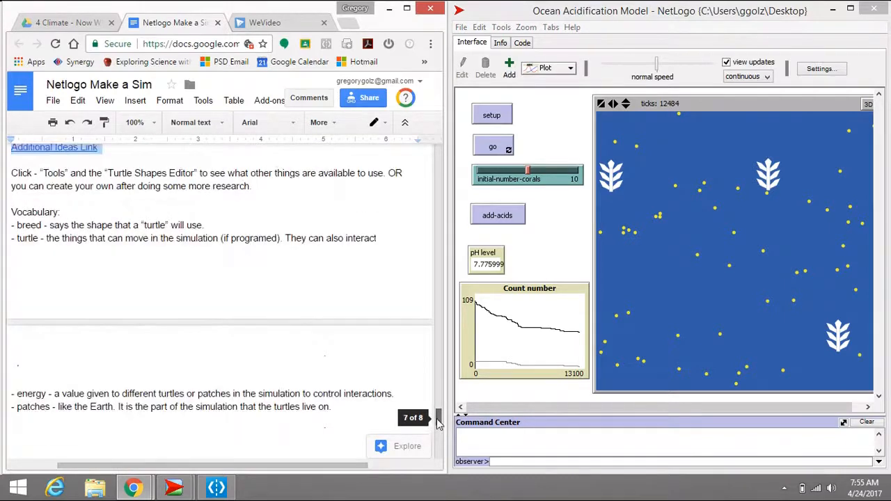
{"action": "scroll", "scroll_direction": "down", "scroll_amount": 3}
{"action": "type", "text": "."}
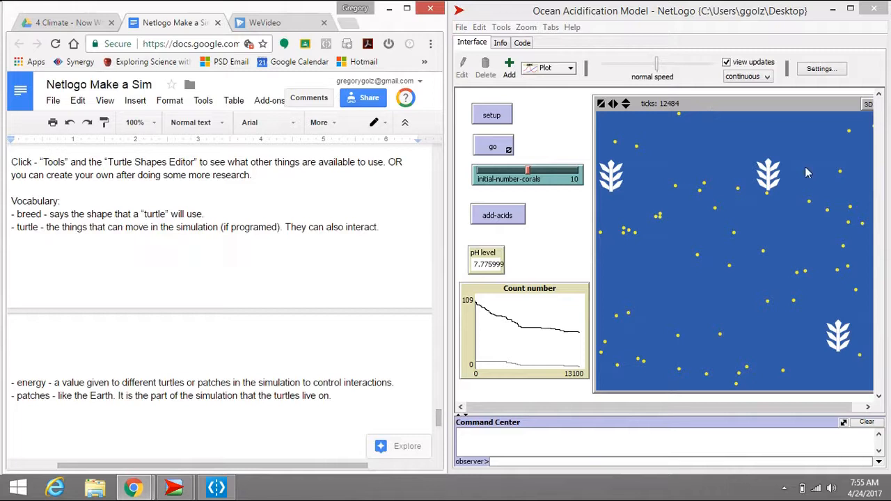
{"action": "mouse_move", "coordinate": [809, 176]}
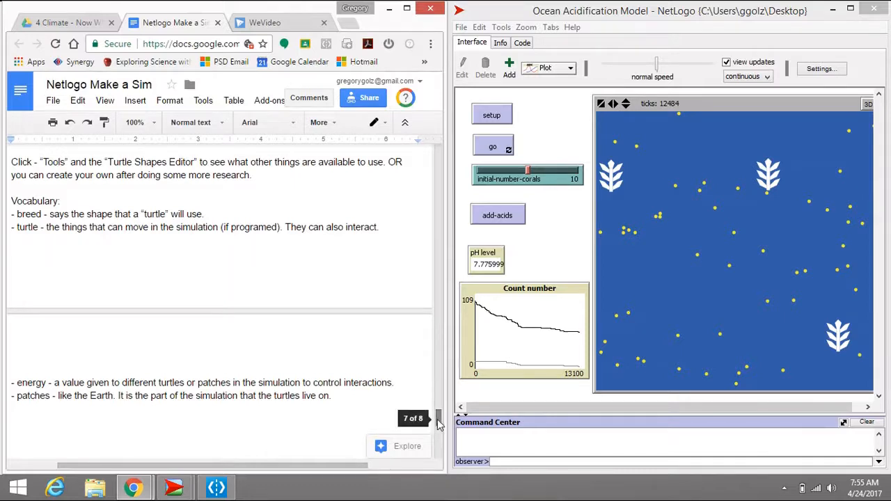
{"action": "scroll", "scroll_direction": "down", "scroll_amount": 3}
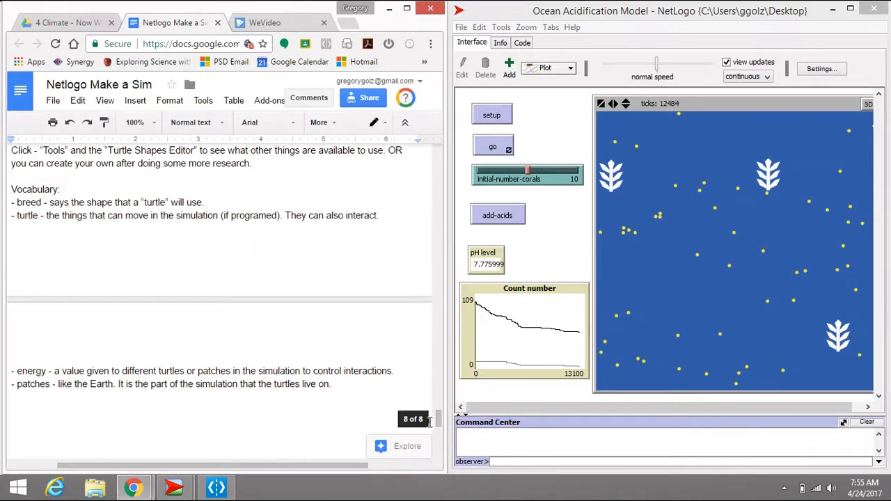